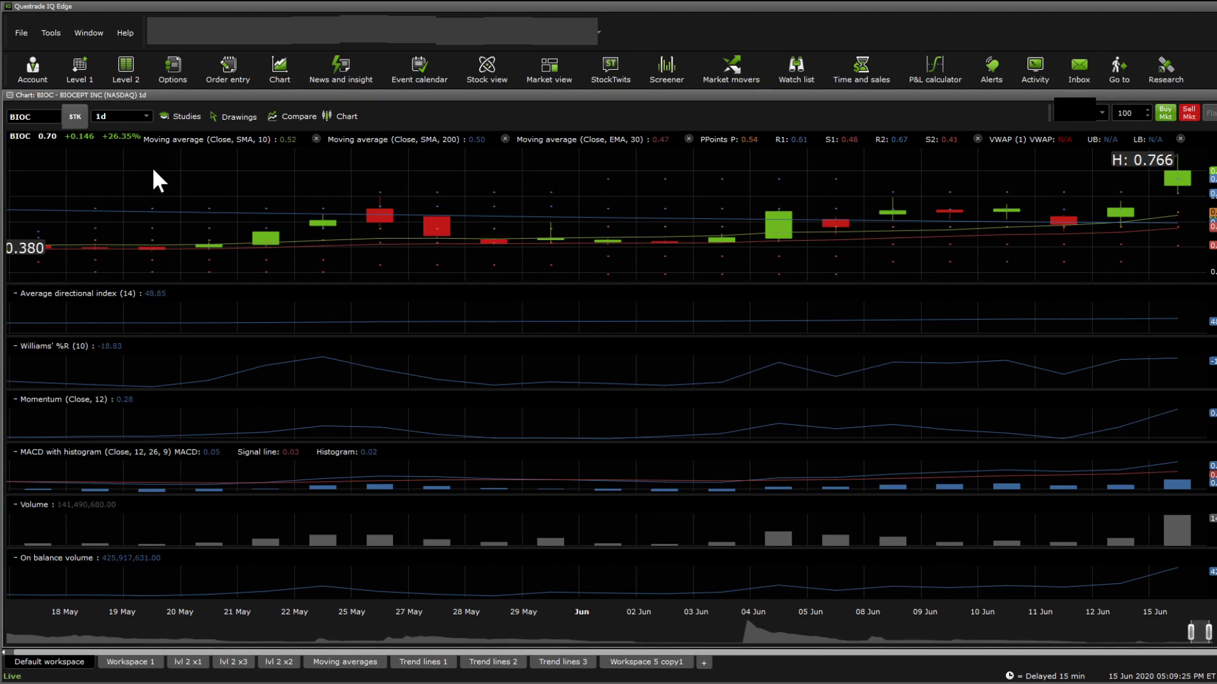
# Step: Set the BIOC chart period to 3mo:1d, showing late March to mid June daily candles
pyautogui.click(121, 116)
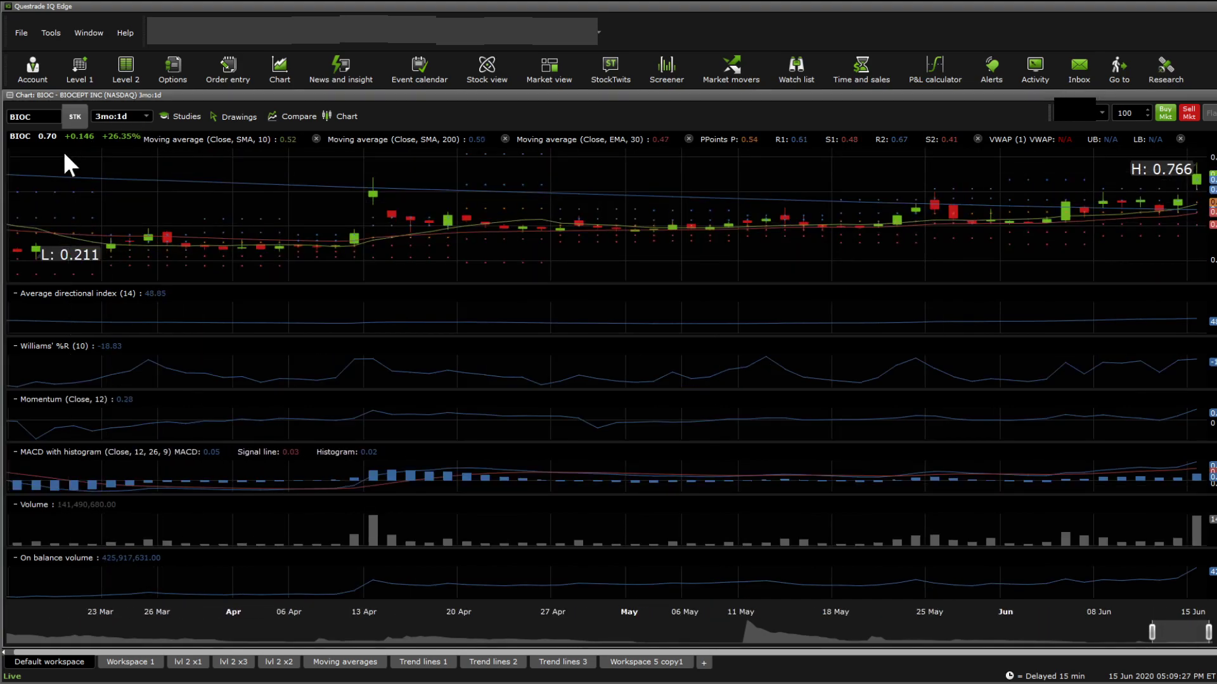
pyautogui.moveTo(298, 239)
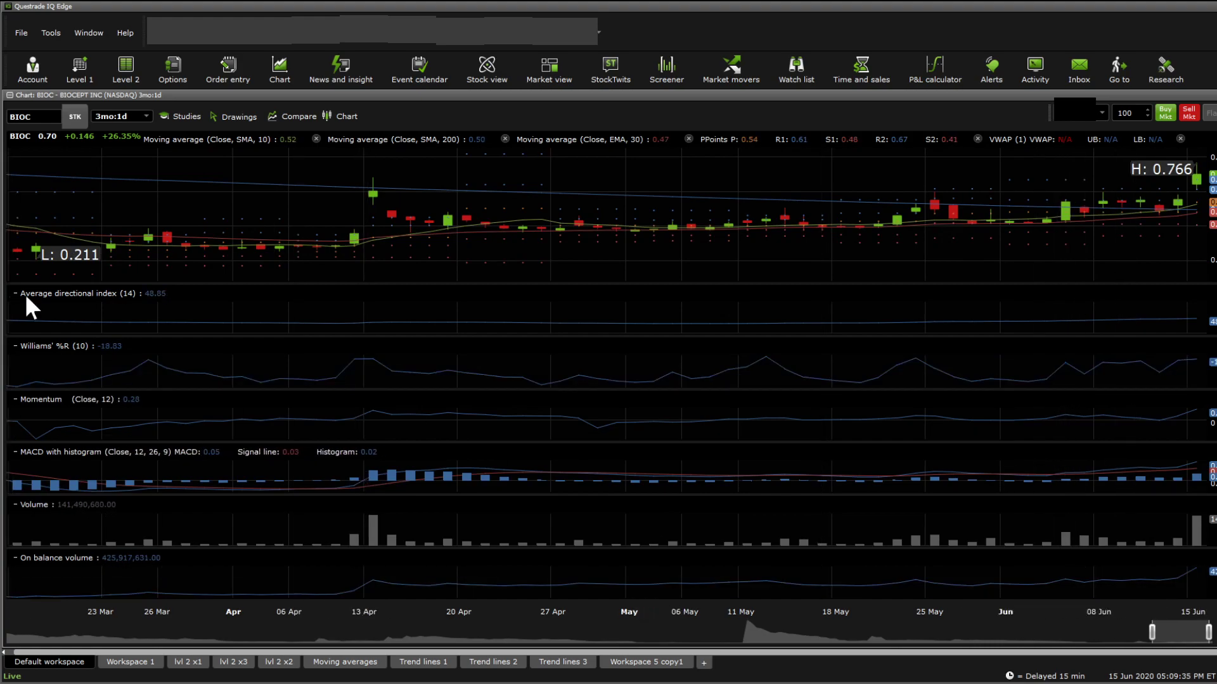
pyautogui.moveTo(212, 337)
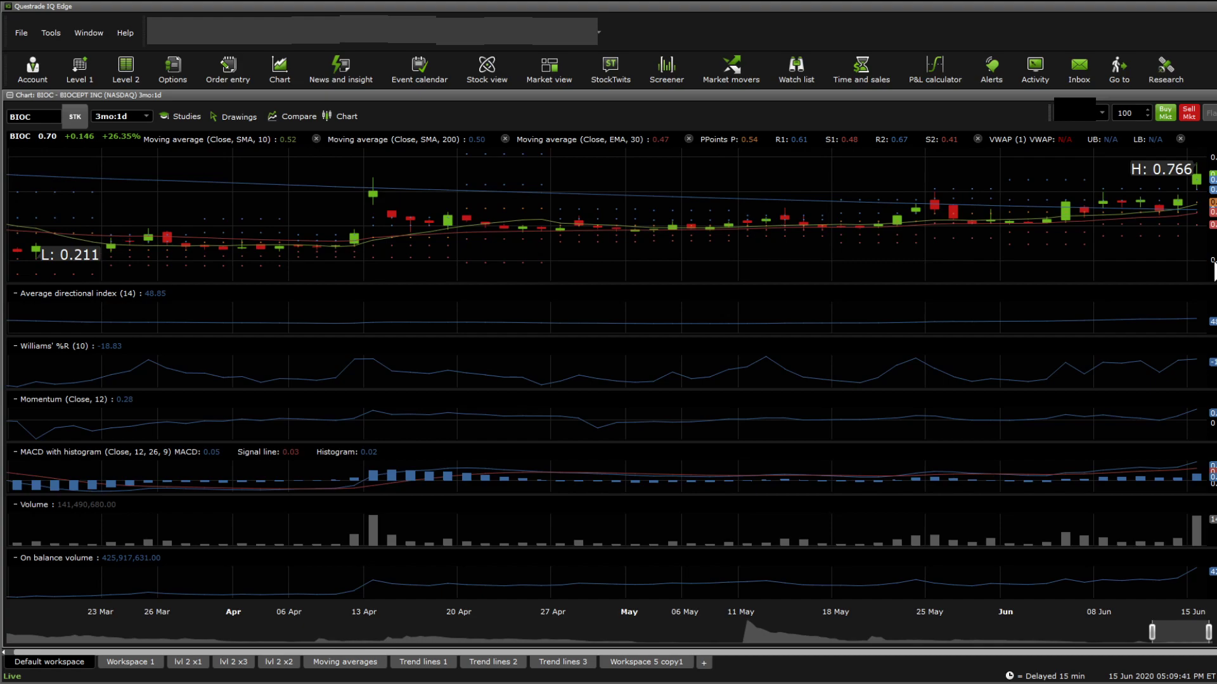
pyautogui.moveTo(138, 304)
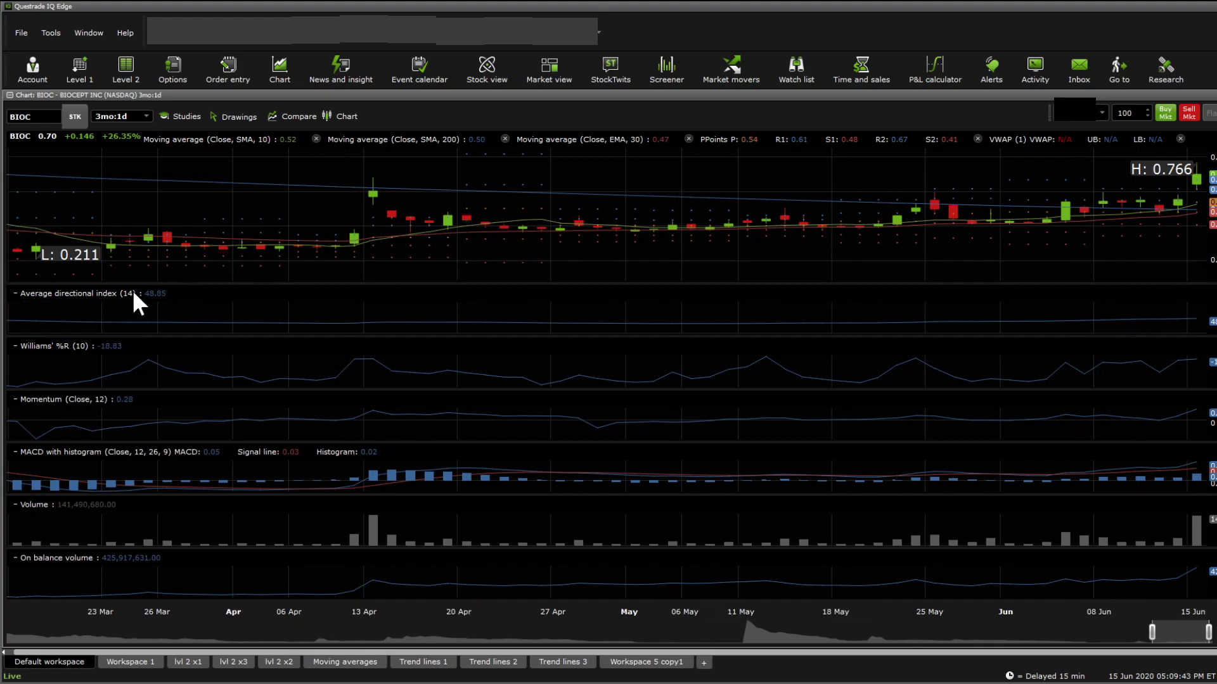
pyautogui.moveTo(289, 331)
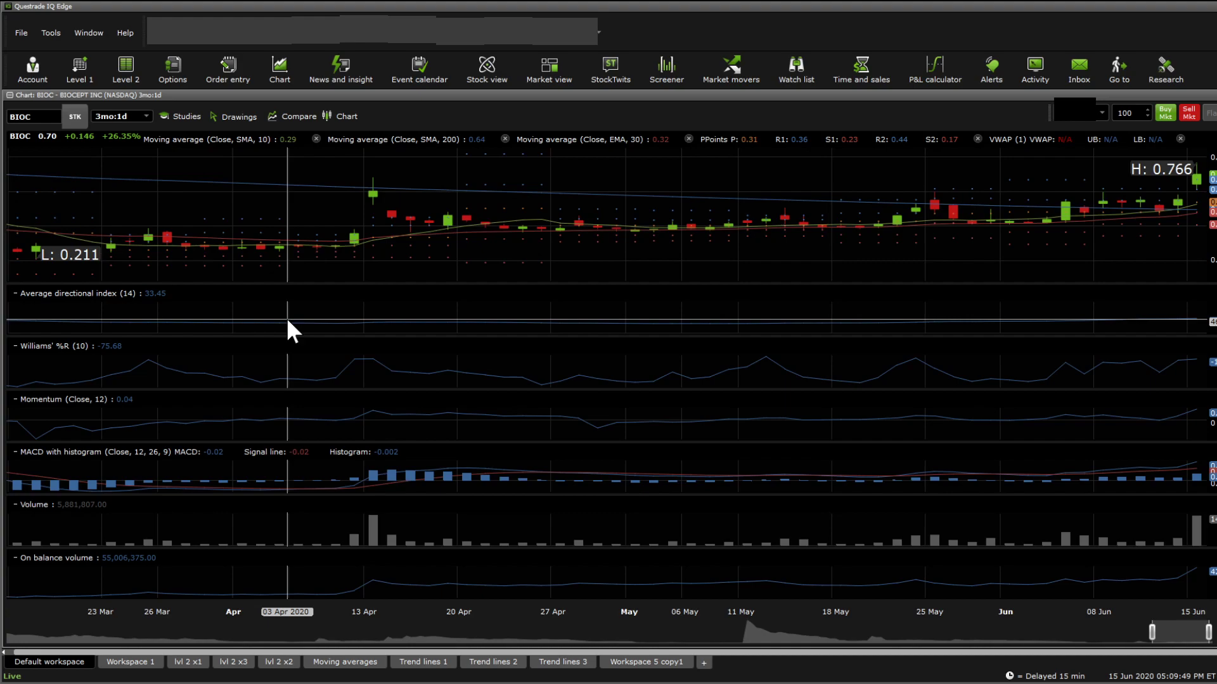
pyautogui.moveTo(177, 306)
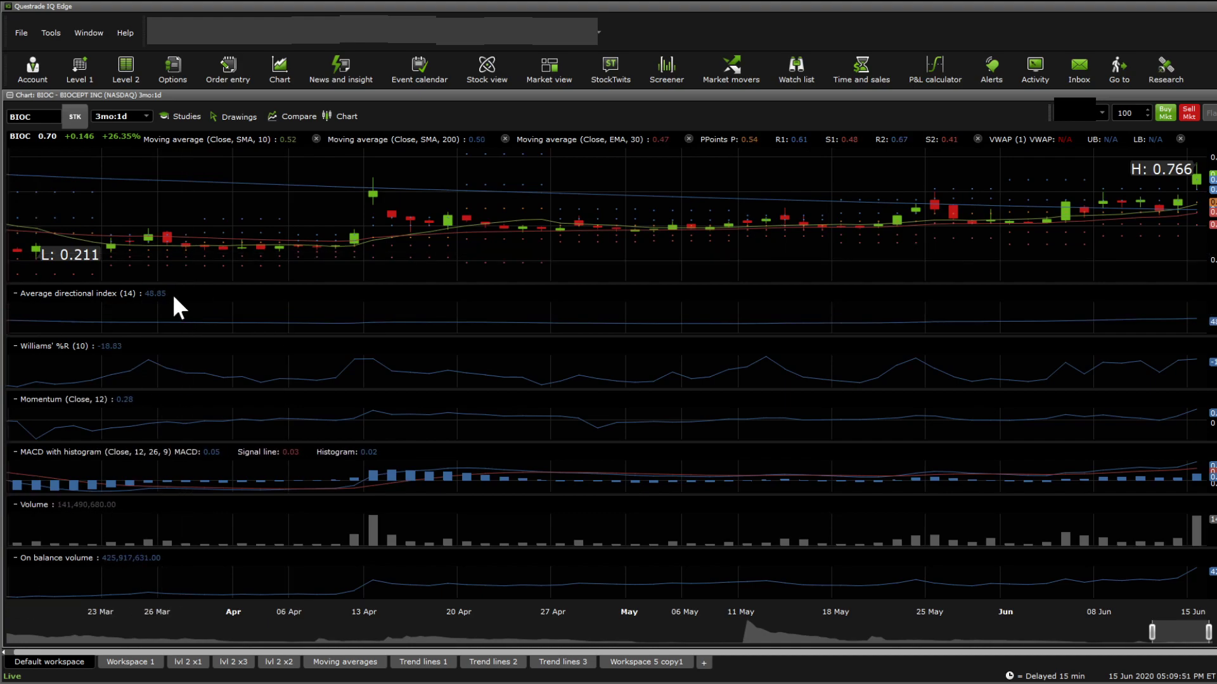
pyautogui.moveTo(170, 308)
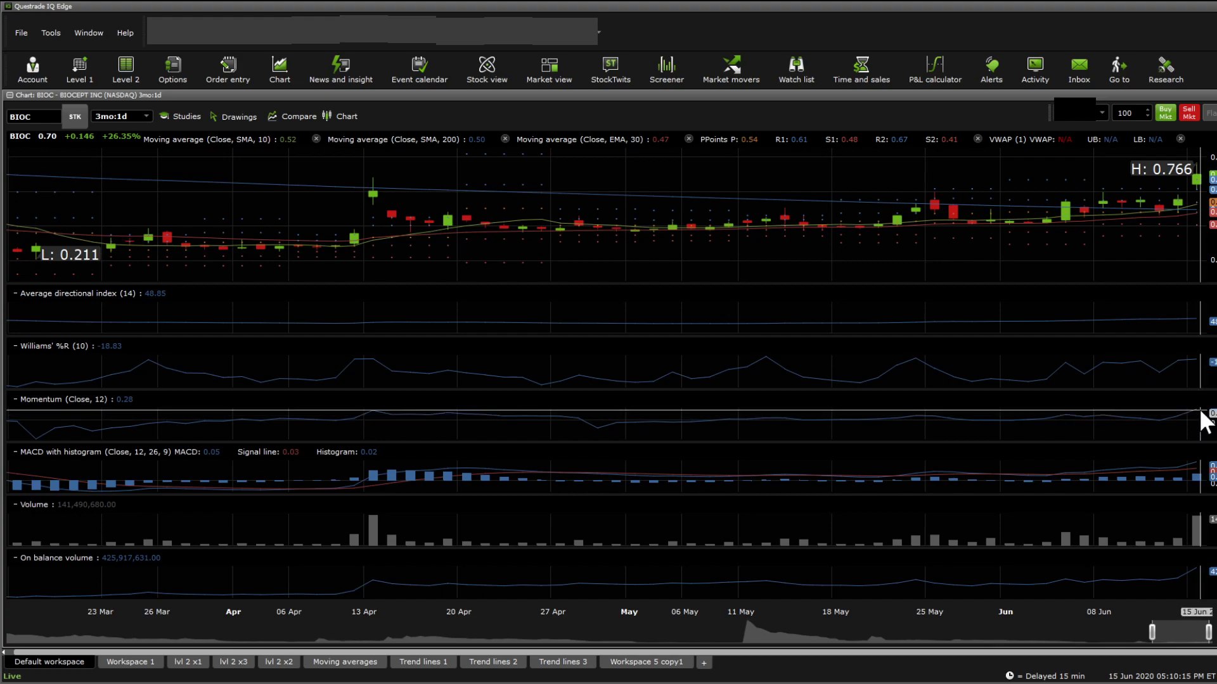
pyautogui.moveTo(385, 439)
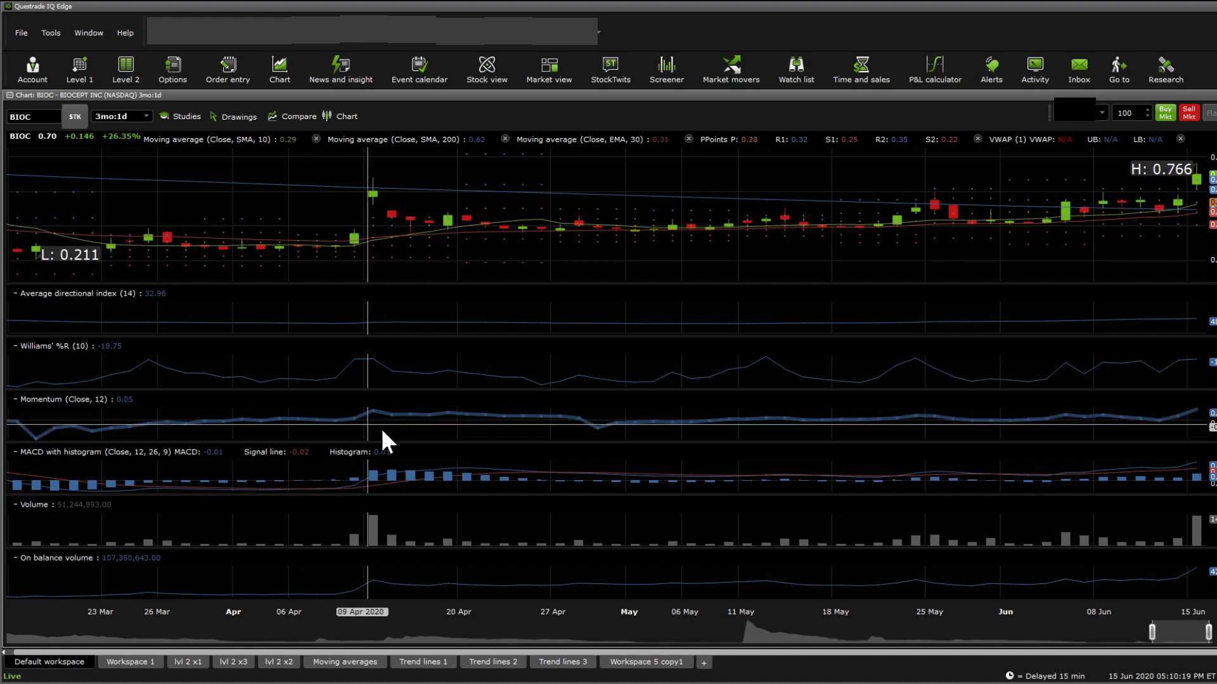
pyautogui.moveTo(395, 398)
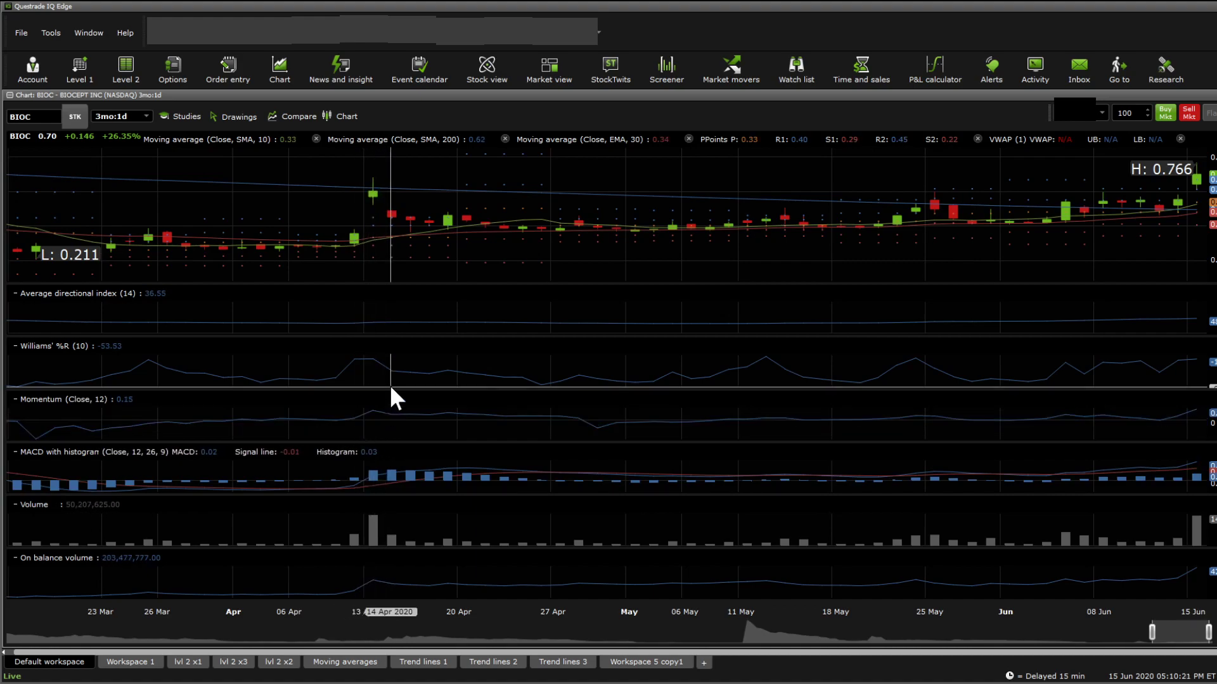
pyautogui.moveTo(371, 401)
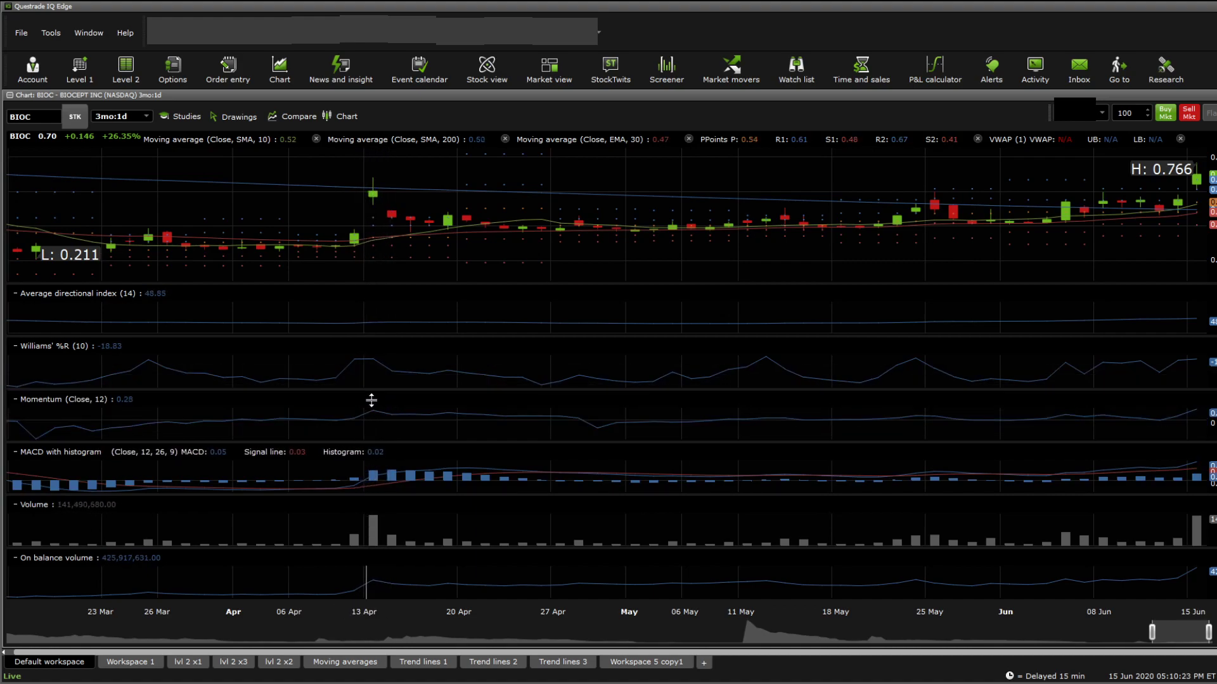
pyautogui.moveTo(376, 520)
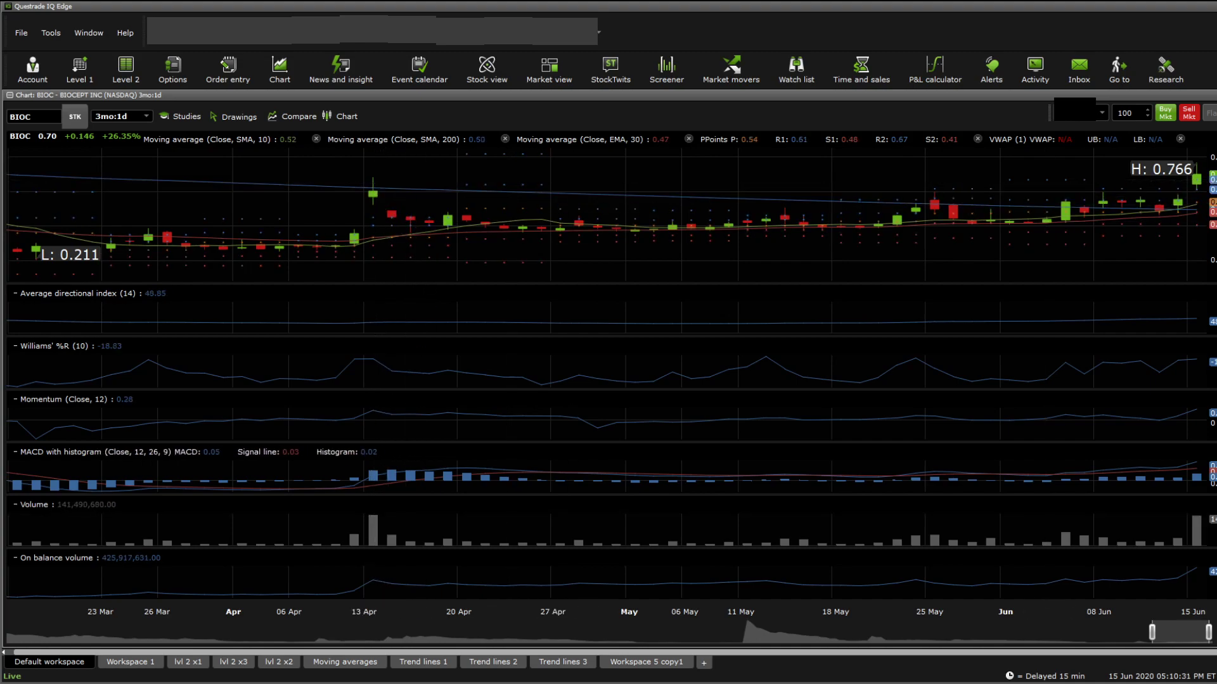
pyautogui.moveTo(416, 190)
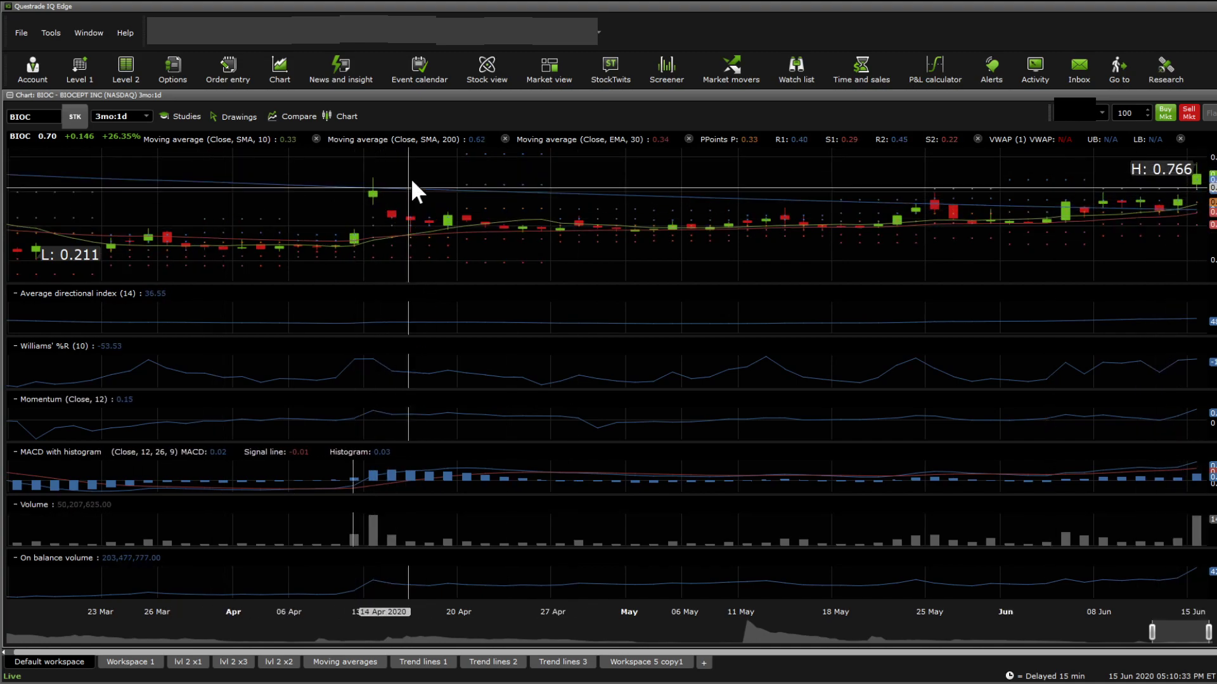
pyautogui.moveTo(400, 235)
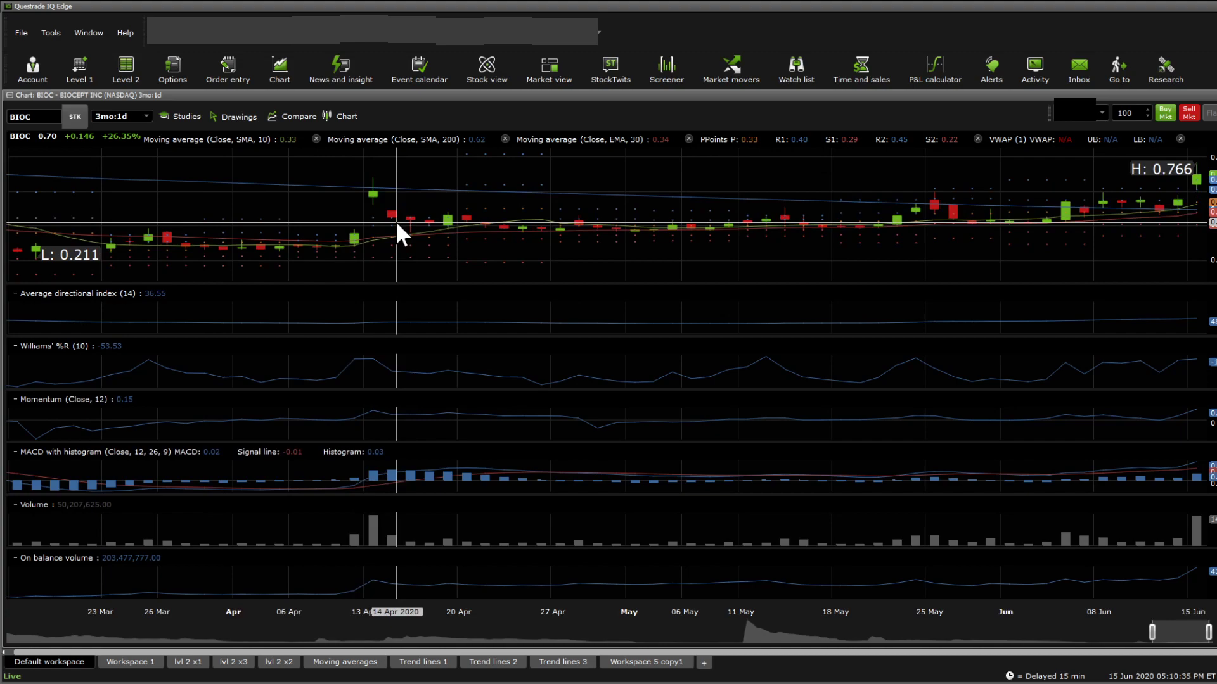
pyautogui.moveTo(361, 603)
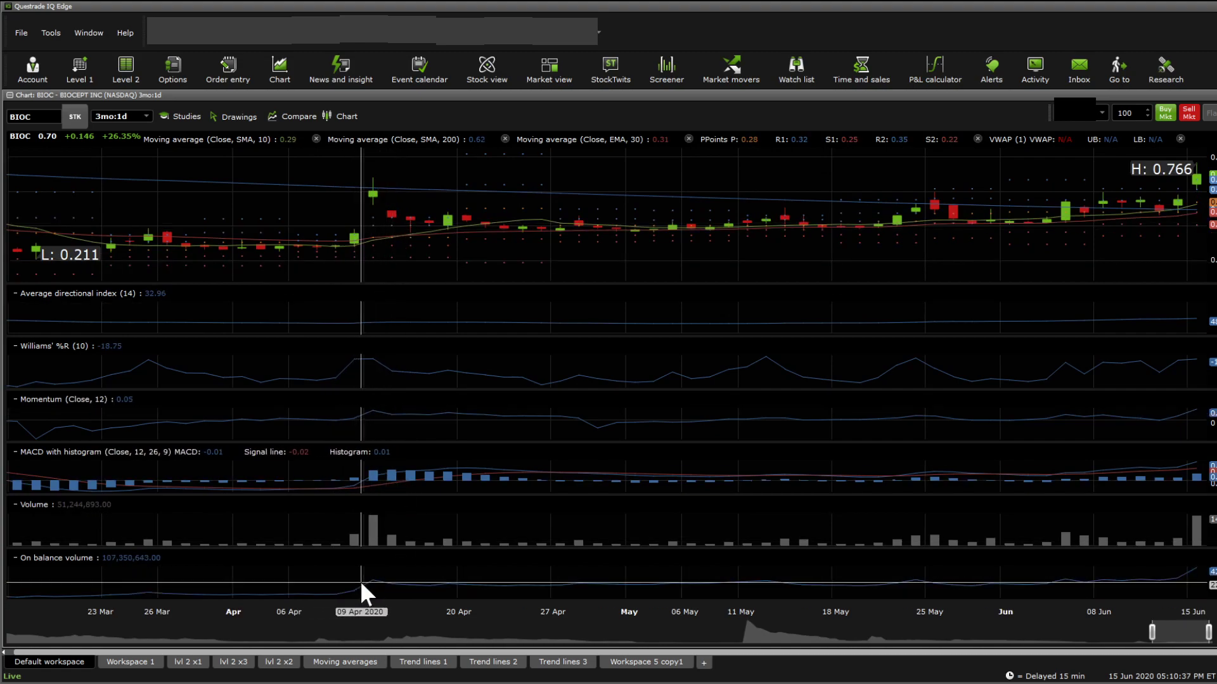
pyautogui.moveTo(345, 621)
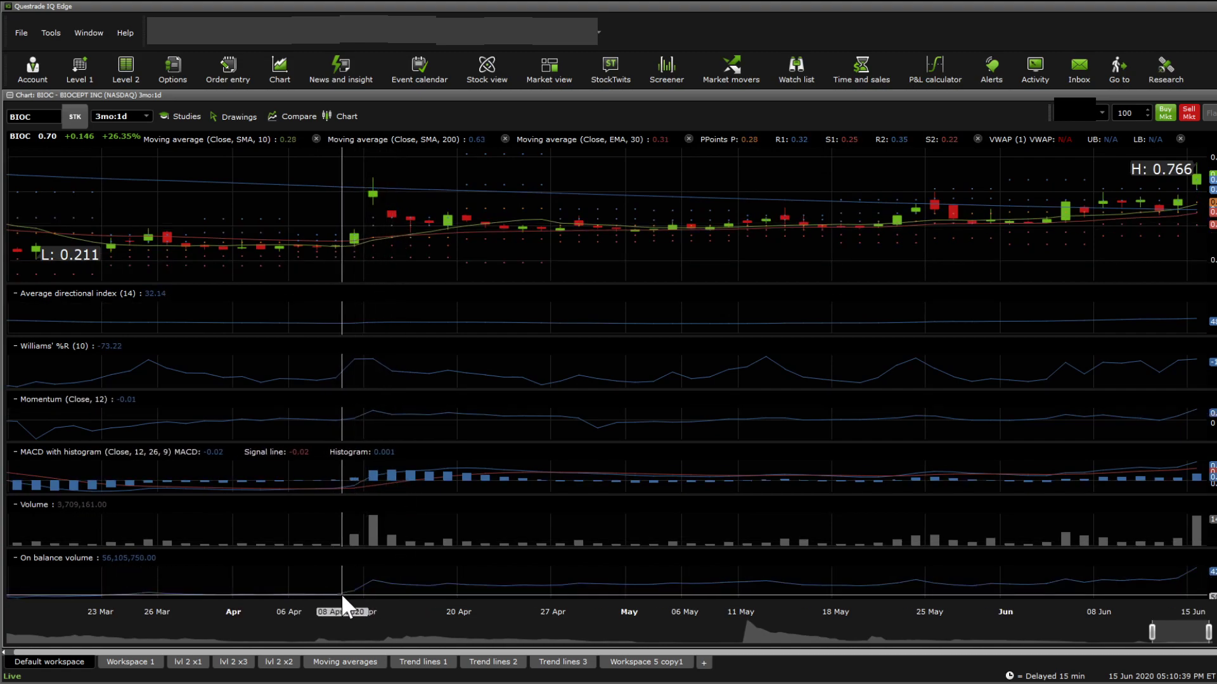
pyautogui.moveTo(1176, 589)
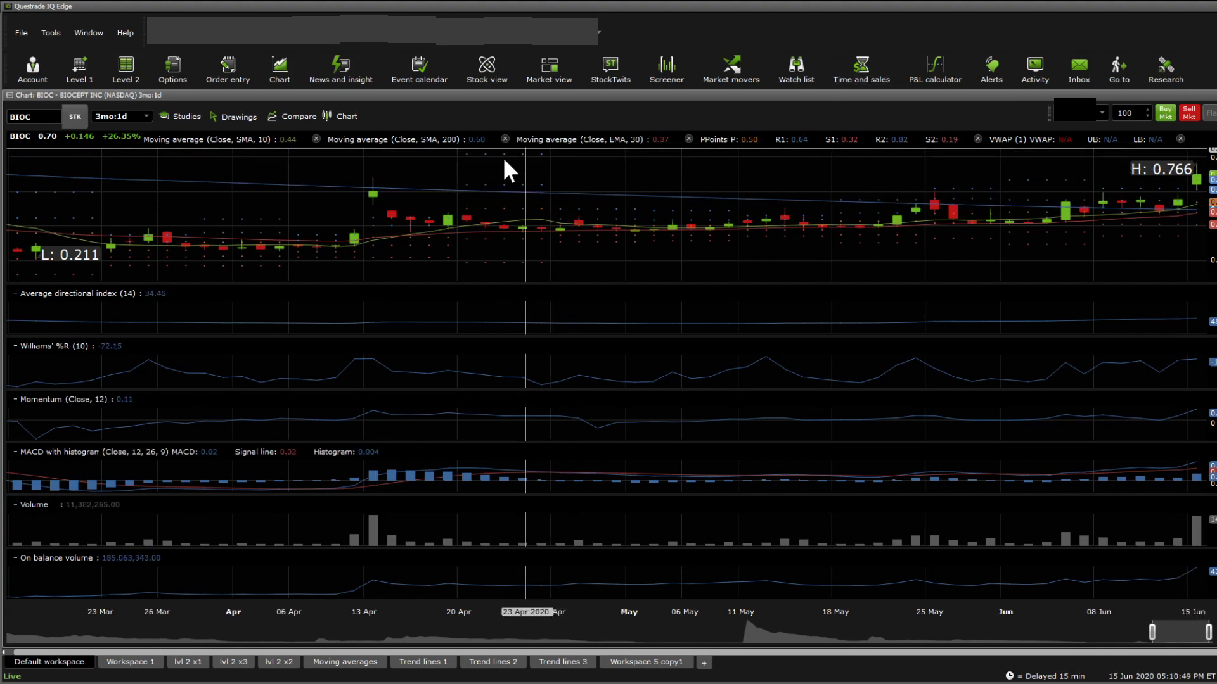
pyautogui.moveTo(484, 202)
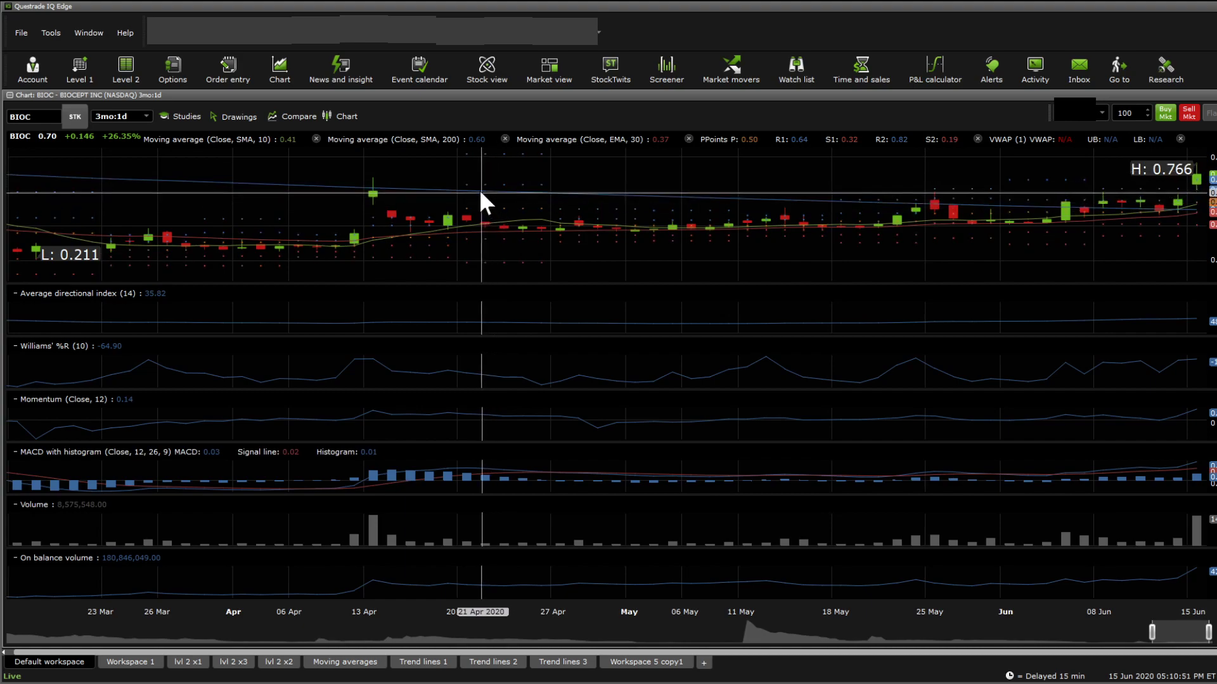
pyautogui.moveTo(397, 209)
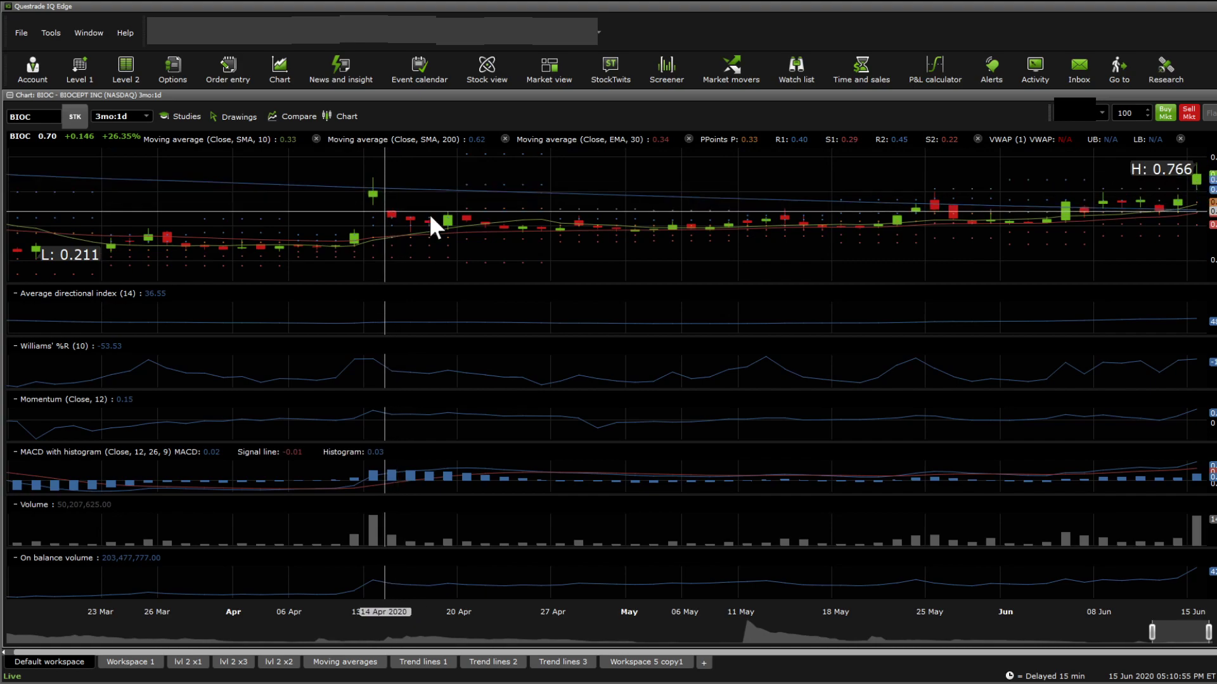
pyautogui.moveTo(1089, 187)
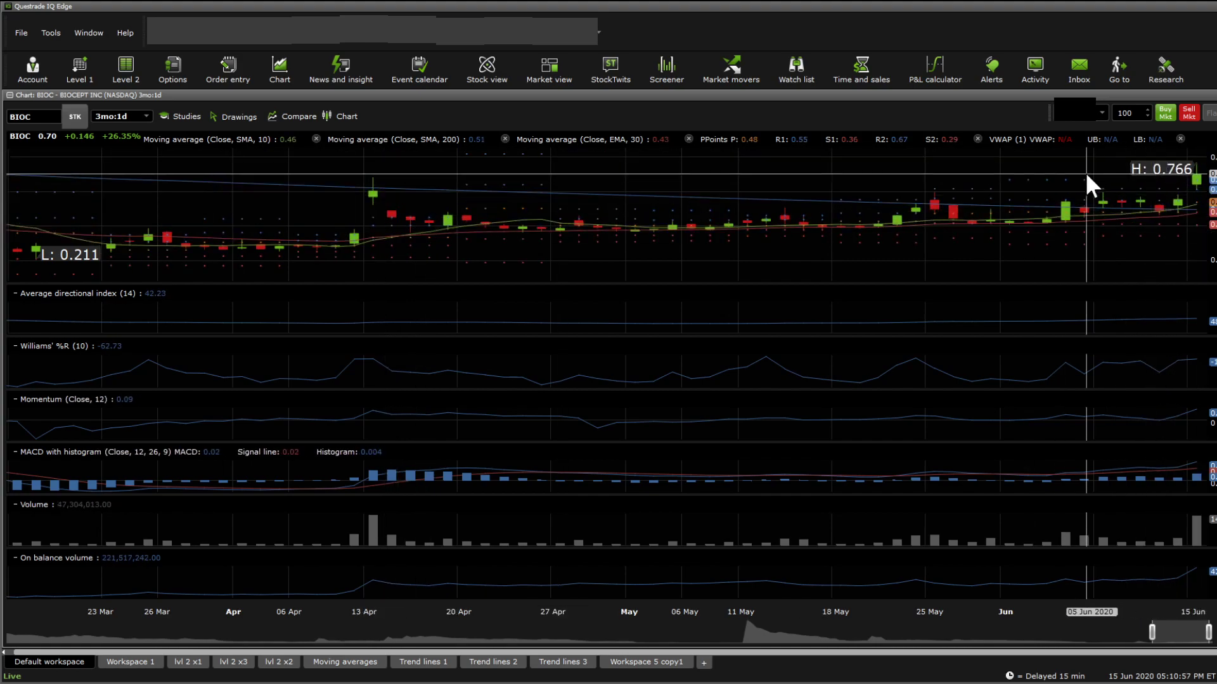
pyautogui.moveTo(372, 190)
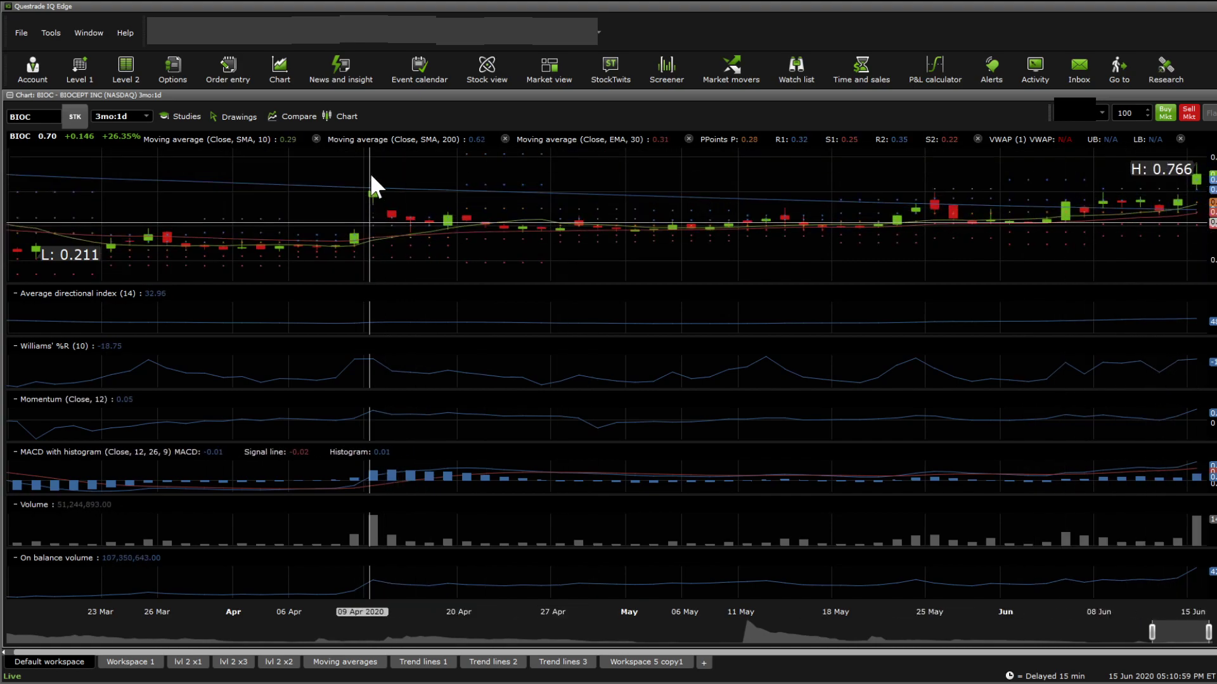
pyautogui.moveTo(377, 408)
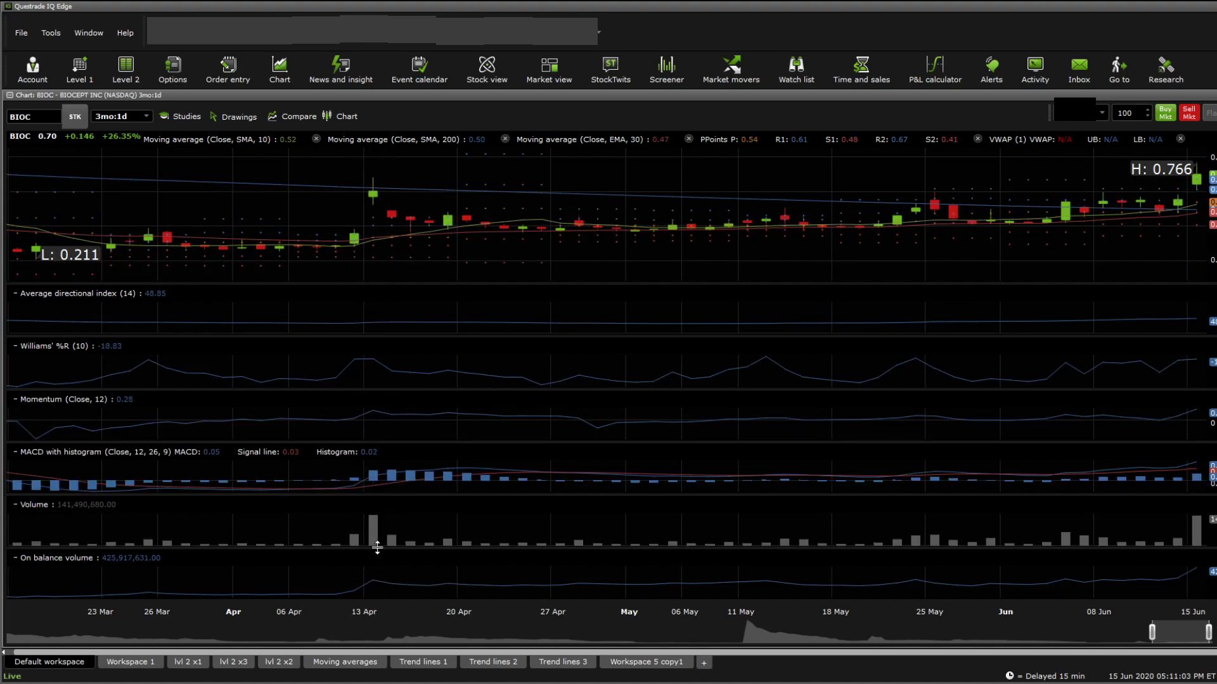
pyautogui.moveTo(676, 192)
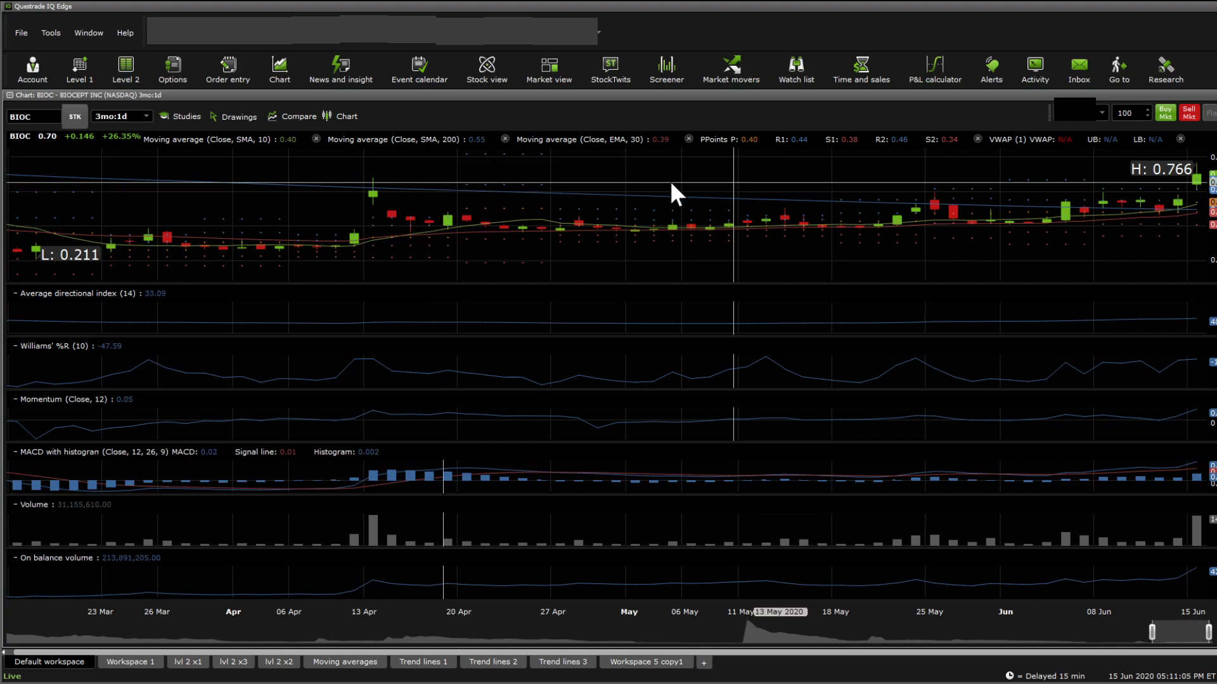
pyautogui.moveTo(936, 229)
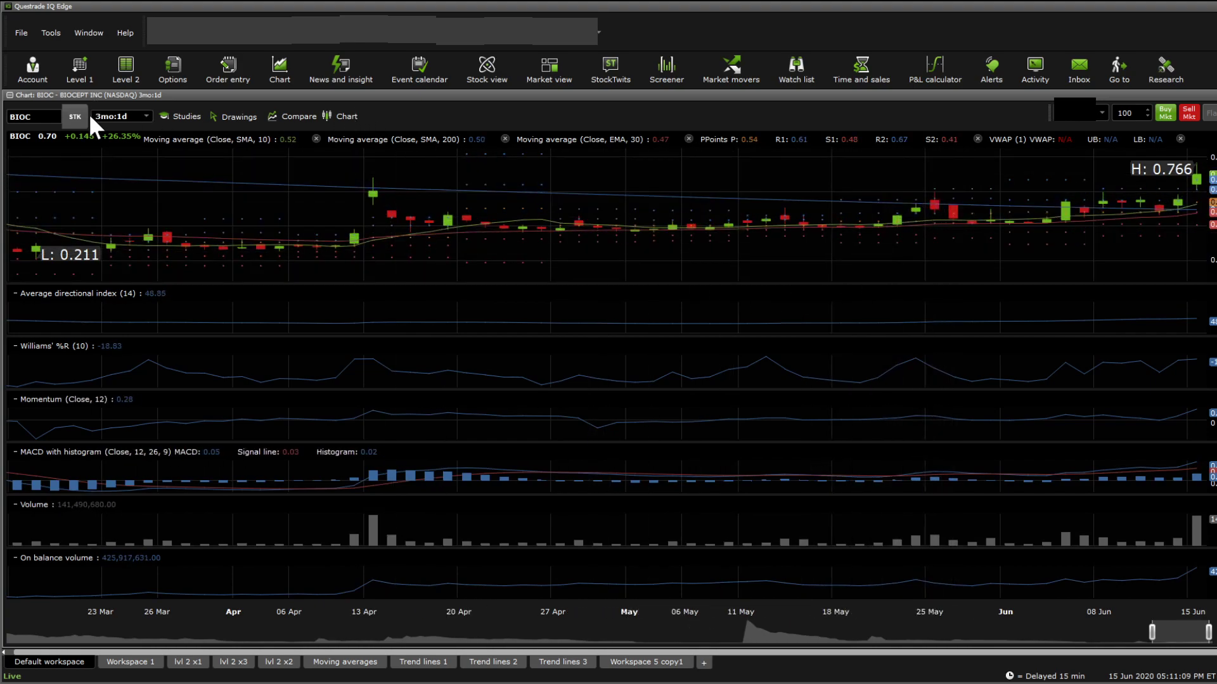
pyautogui.moveTo(152, 171)
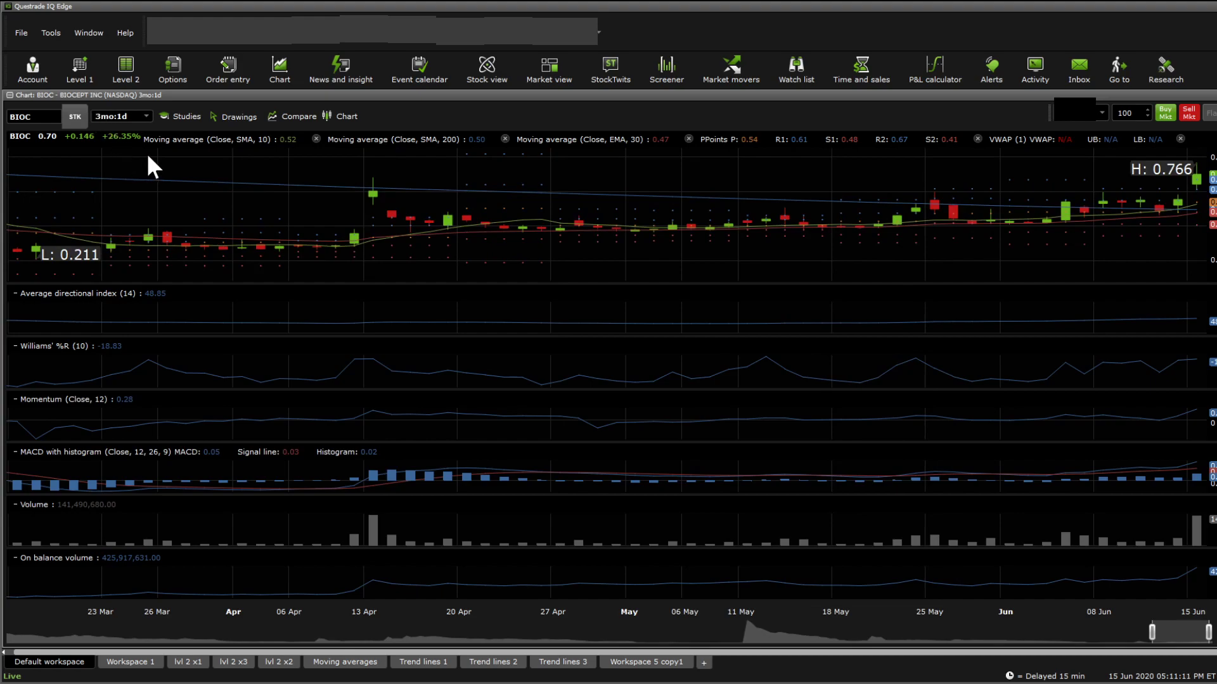
pyautogui.click(122, 116)
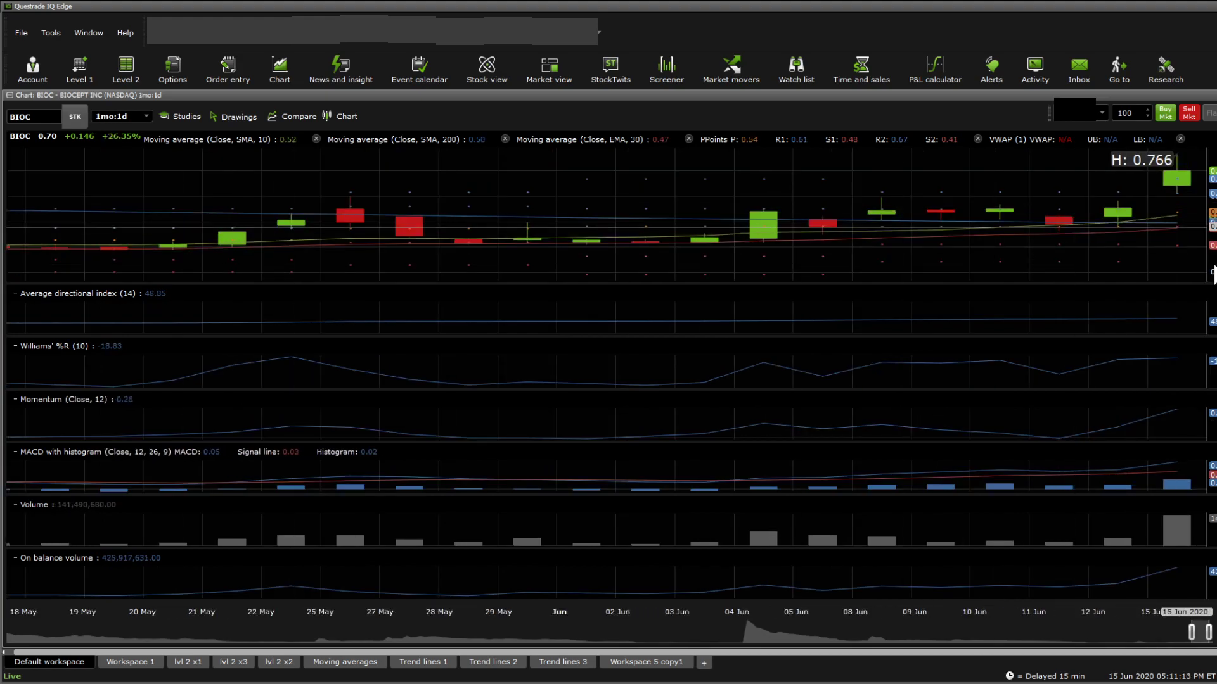
pyautogui.moveTo(1133, 505)
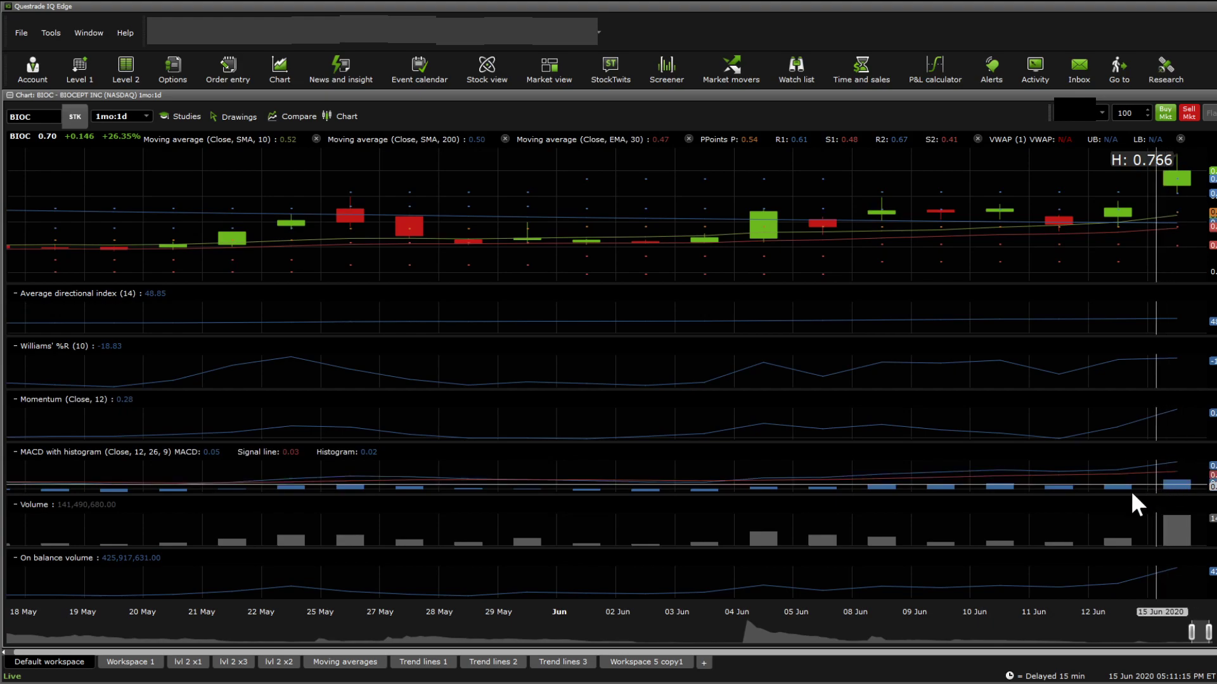
pyautogui.moveTo(1063, 486)
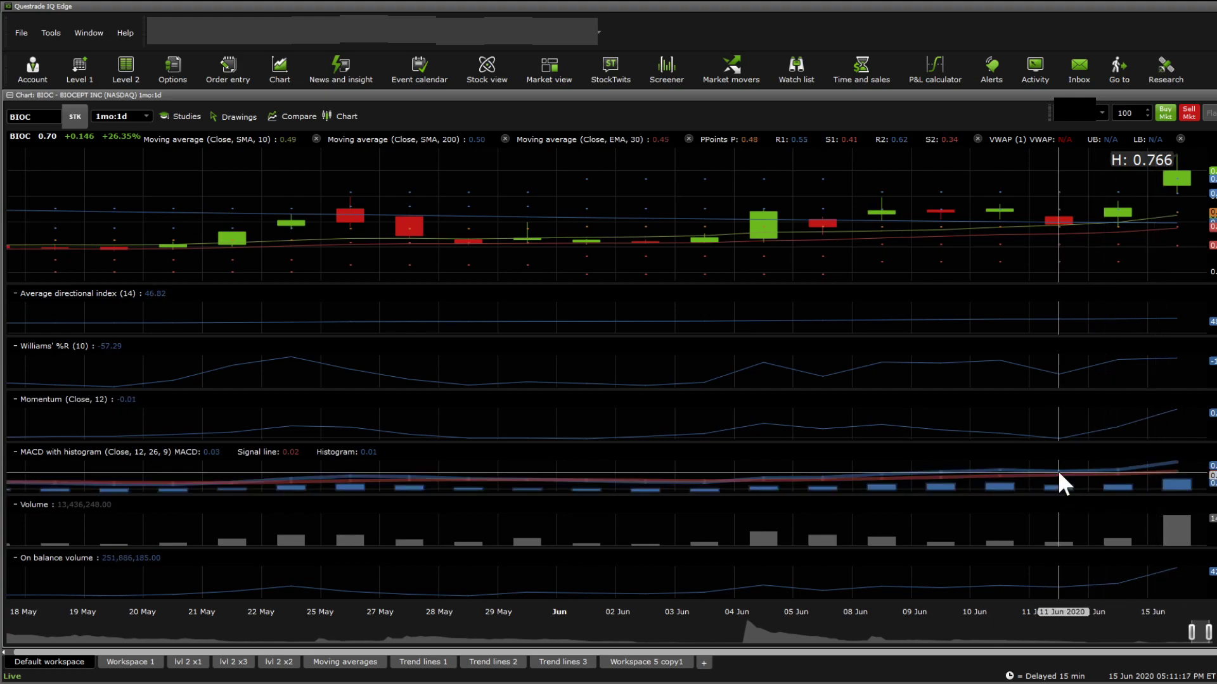
pyautogui.moveTo(1102, 513)
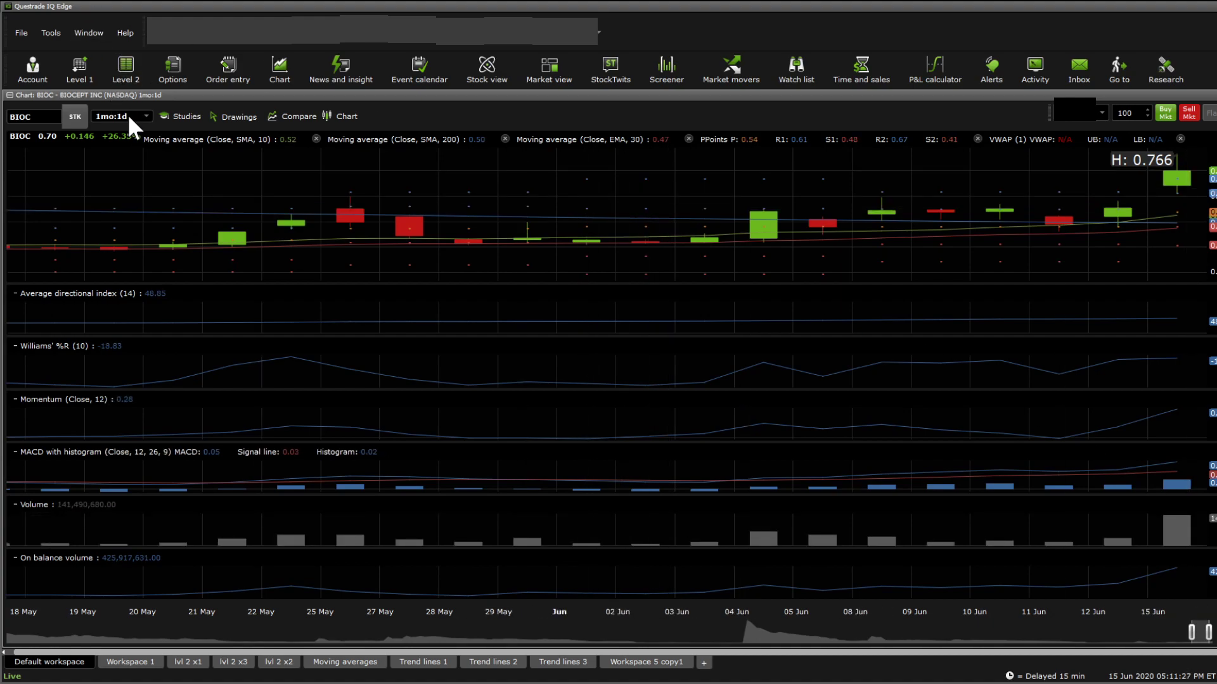
pyautogui.moveTo(193, 228)
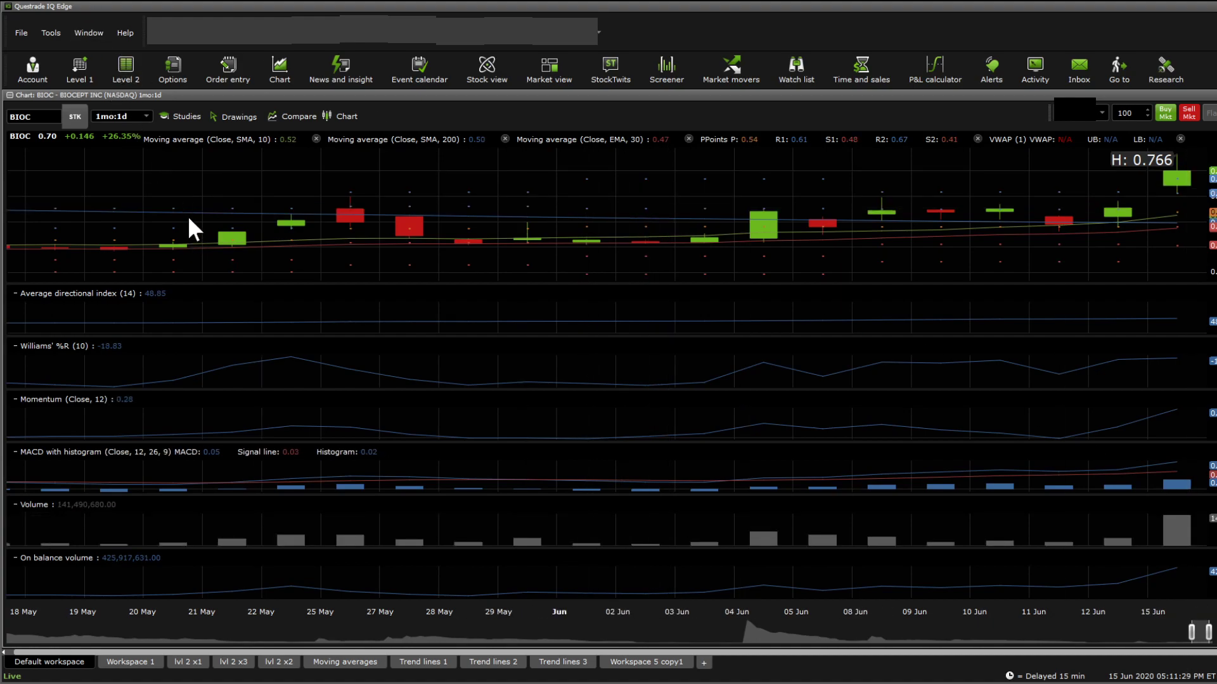
pyautogui.moveTo(839, 236)
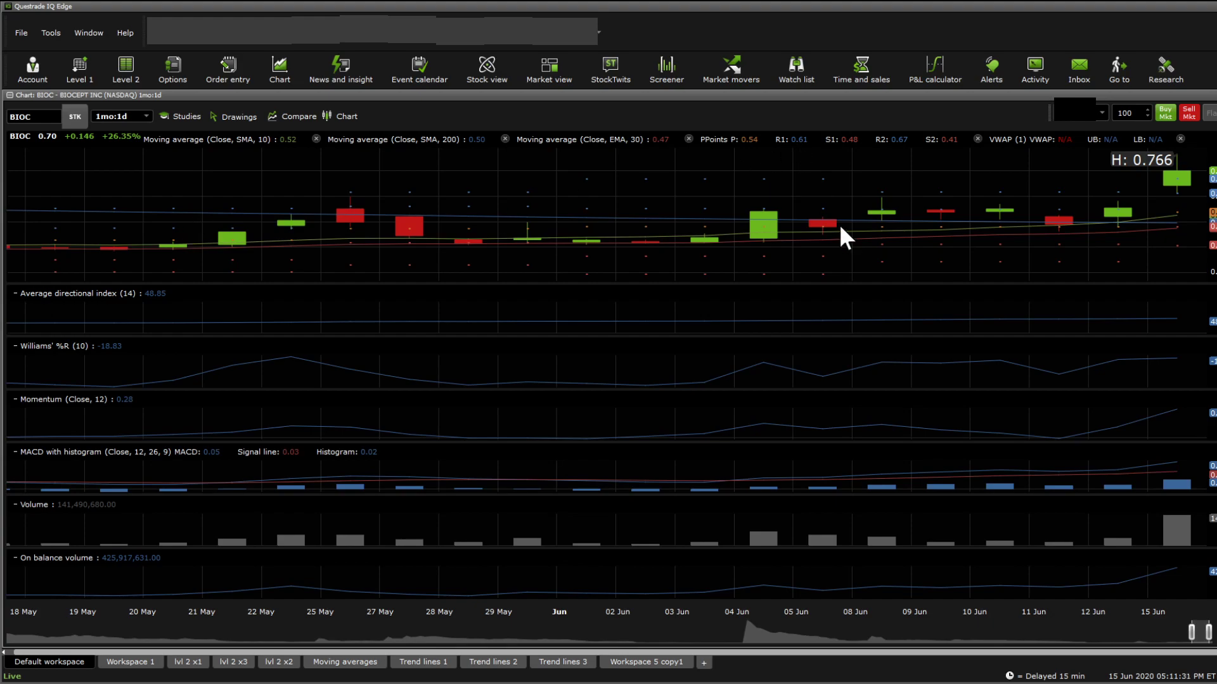
pyautogui.moveTo(862, 206)
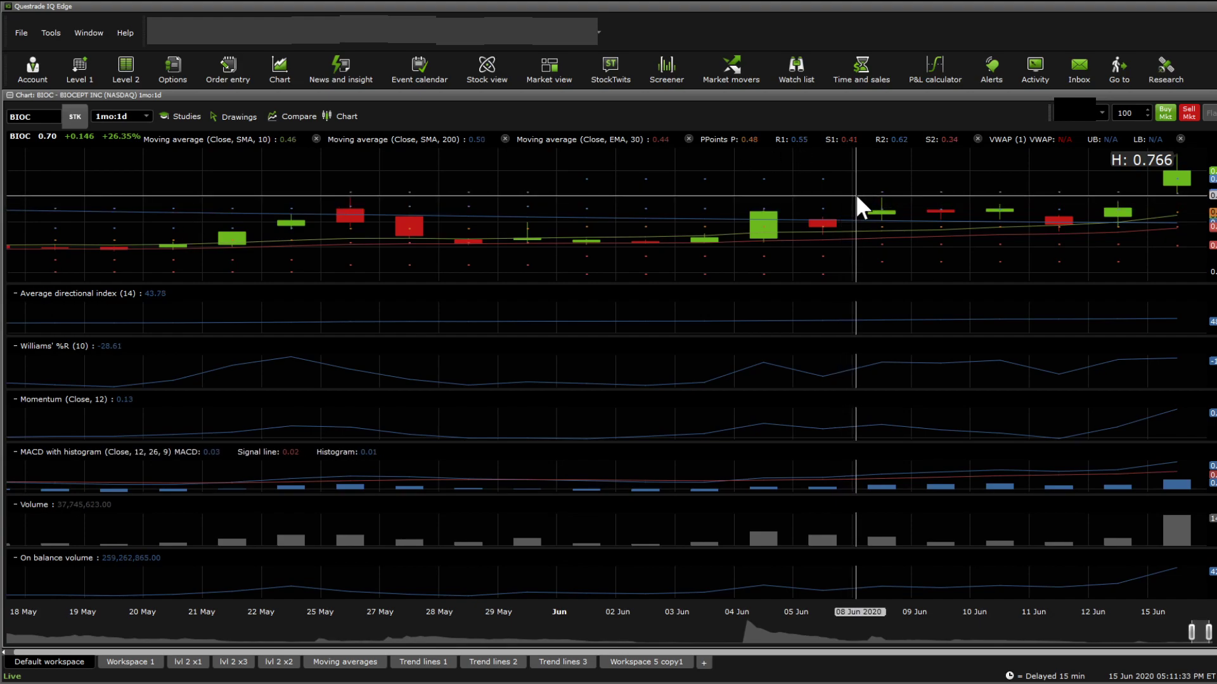
pyautogui.moveTo(421, 221)
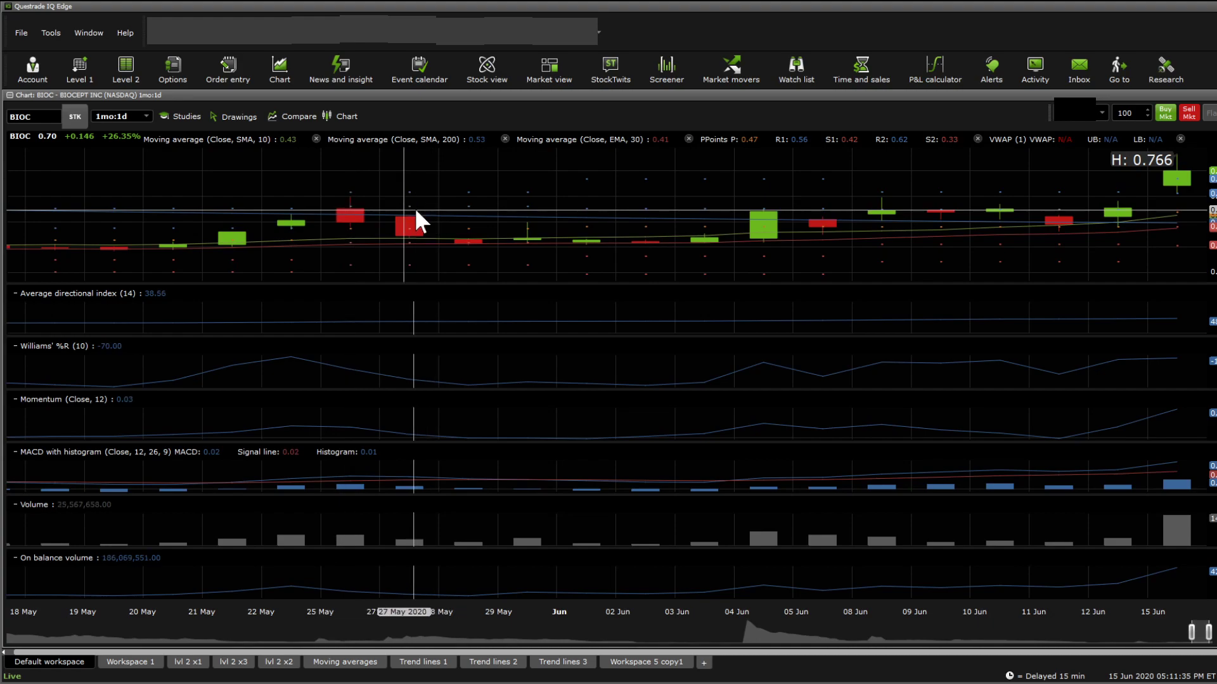
pyautogui.moveTo(956, 206)
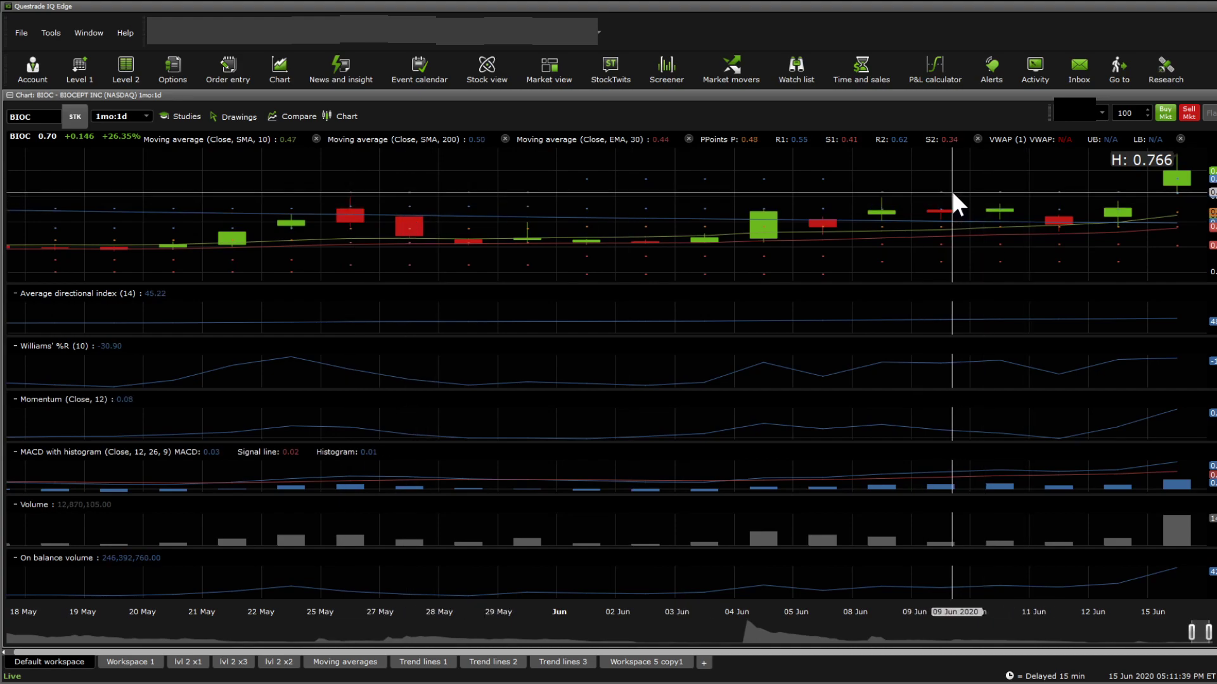
pyautogui.moveTo(608, 191)
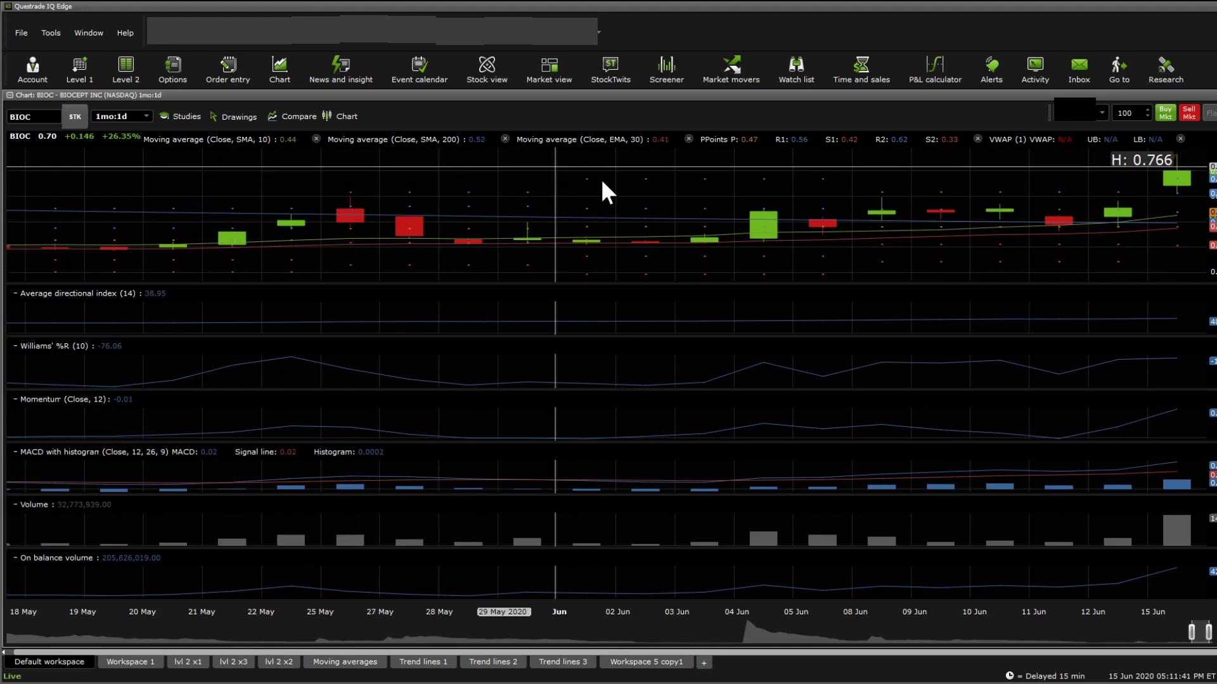
pyautogui.moveTo(910, 203)
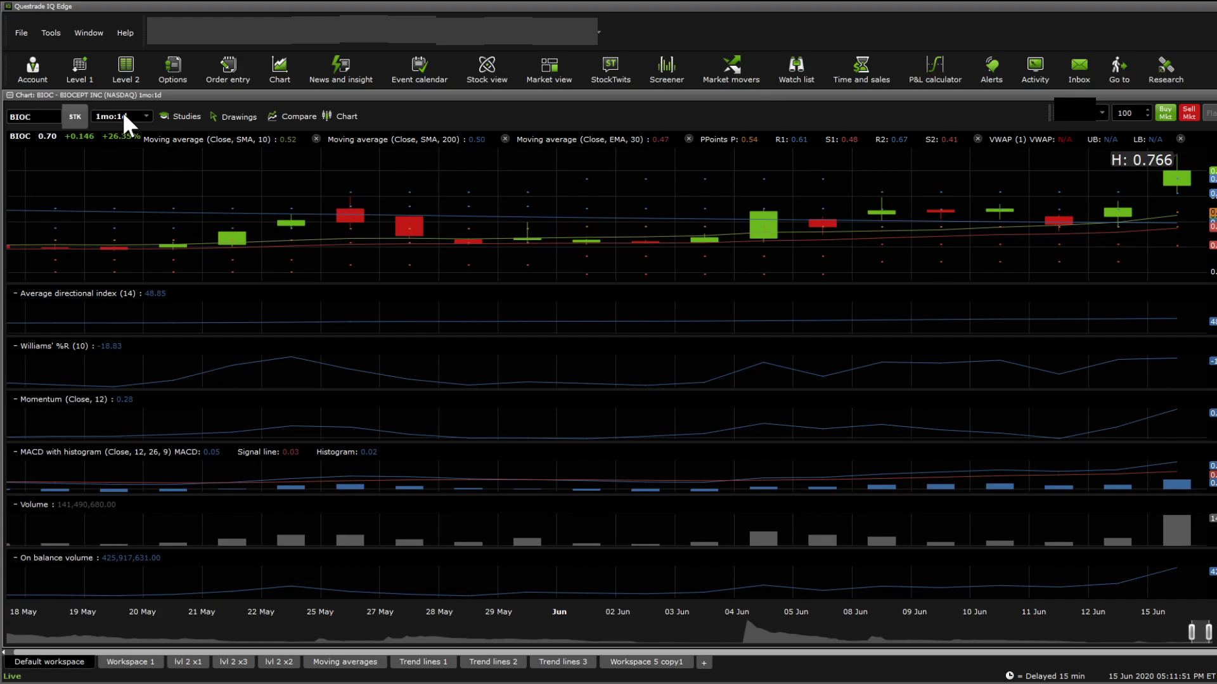
# Step: Switch BIOC's chart from 3mo:1d to 1mo:1hr, covering 19 May to 15 June
pyautogui.click(146, 116)
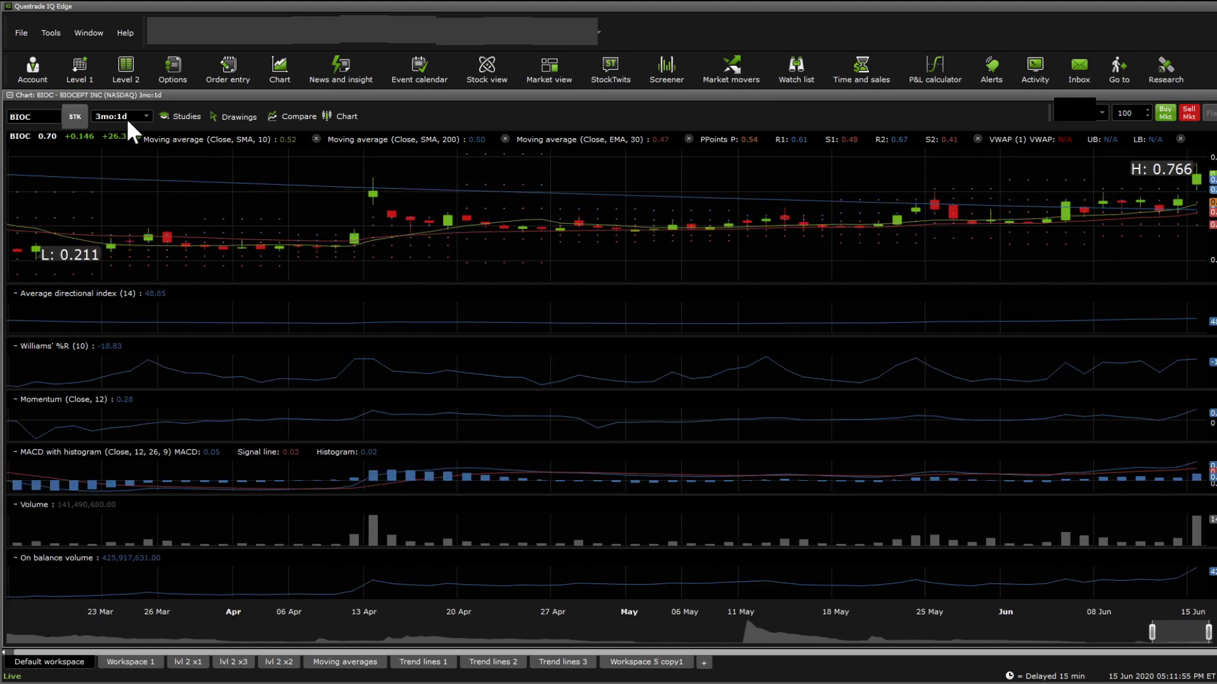
pyautogui.moveTo(137, 171)
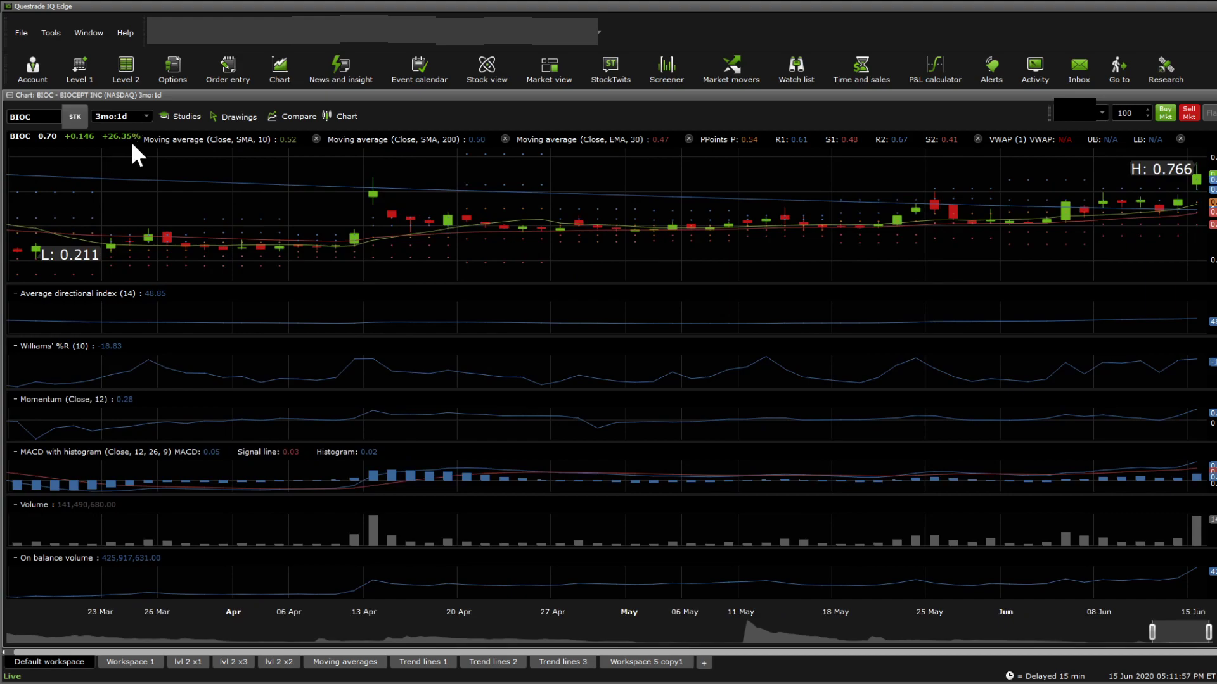
pyautogui.moveTo(359, 152)
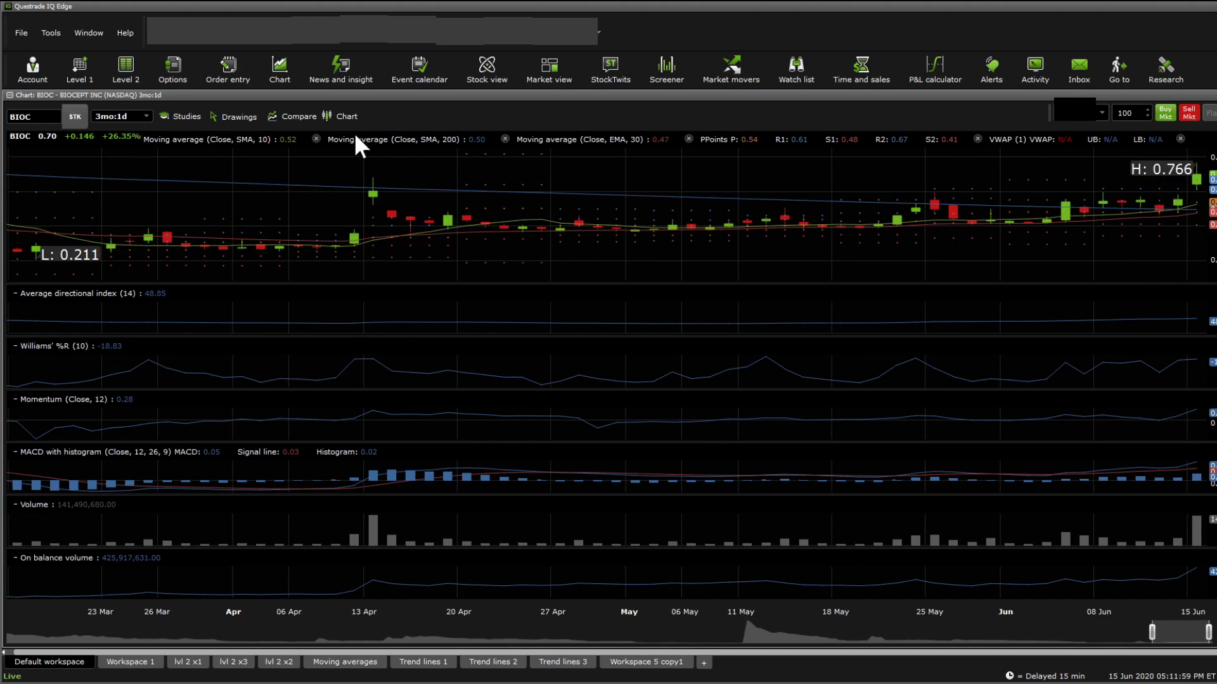
pyautogui.moveTo(134, 169)
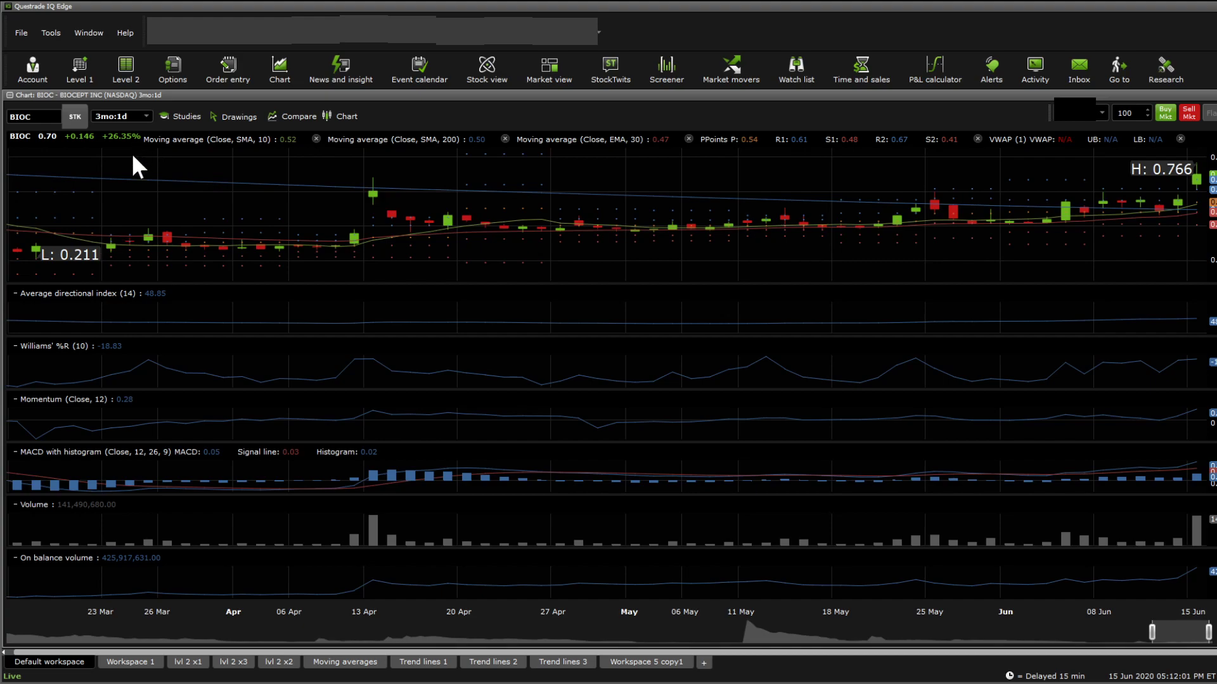
pyautogui.click(144, 116)
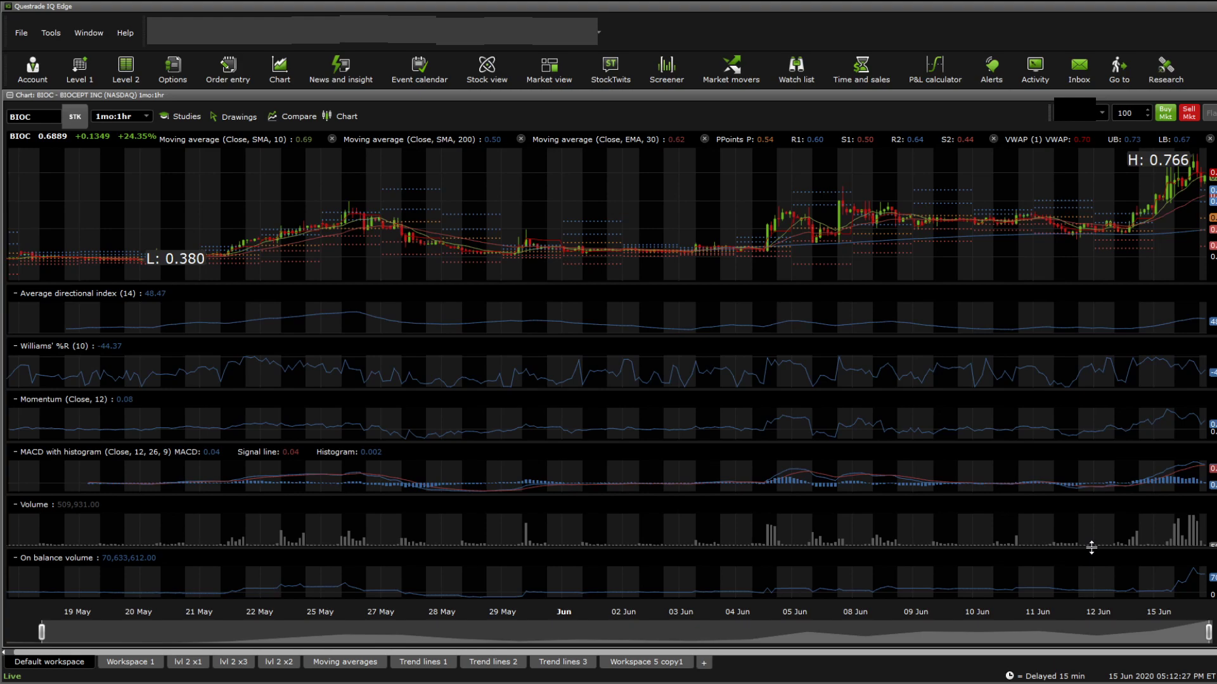
pyautogui.moveTo(816, 496)
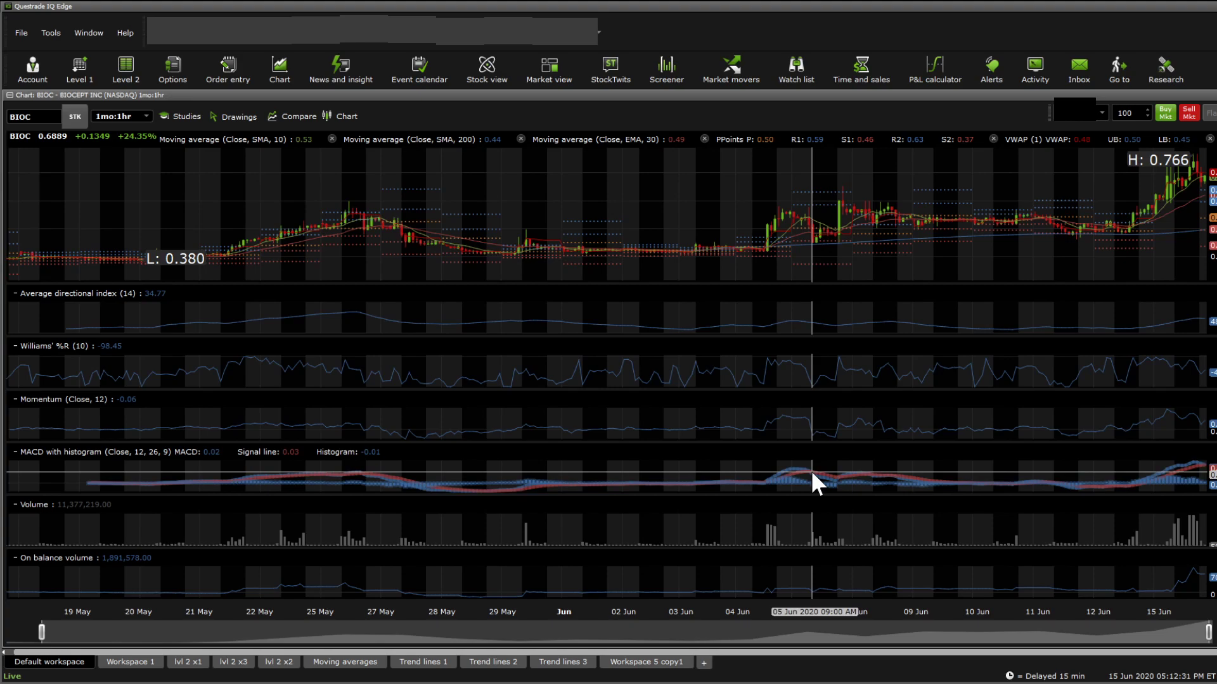
pyautogui.moveTo(843, 501)
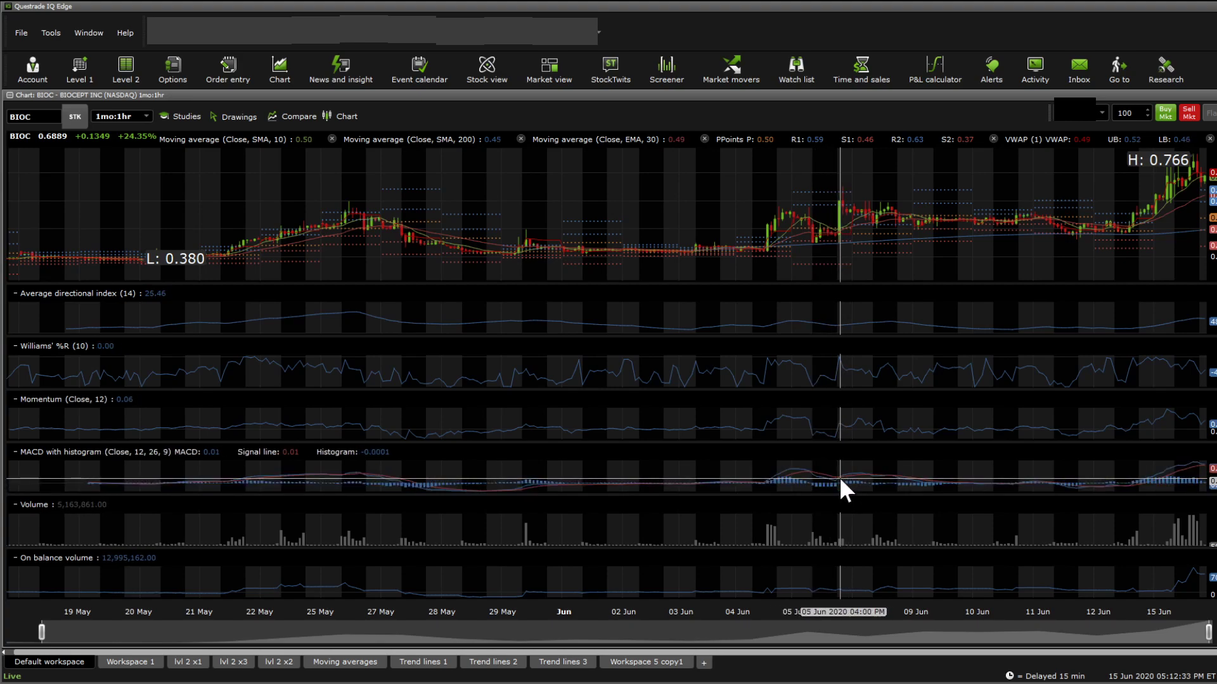
pyautogui.moveTo(852, 251)
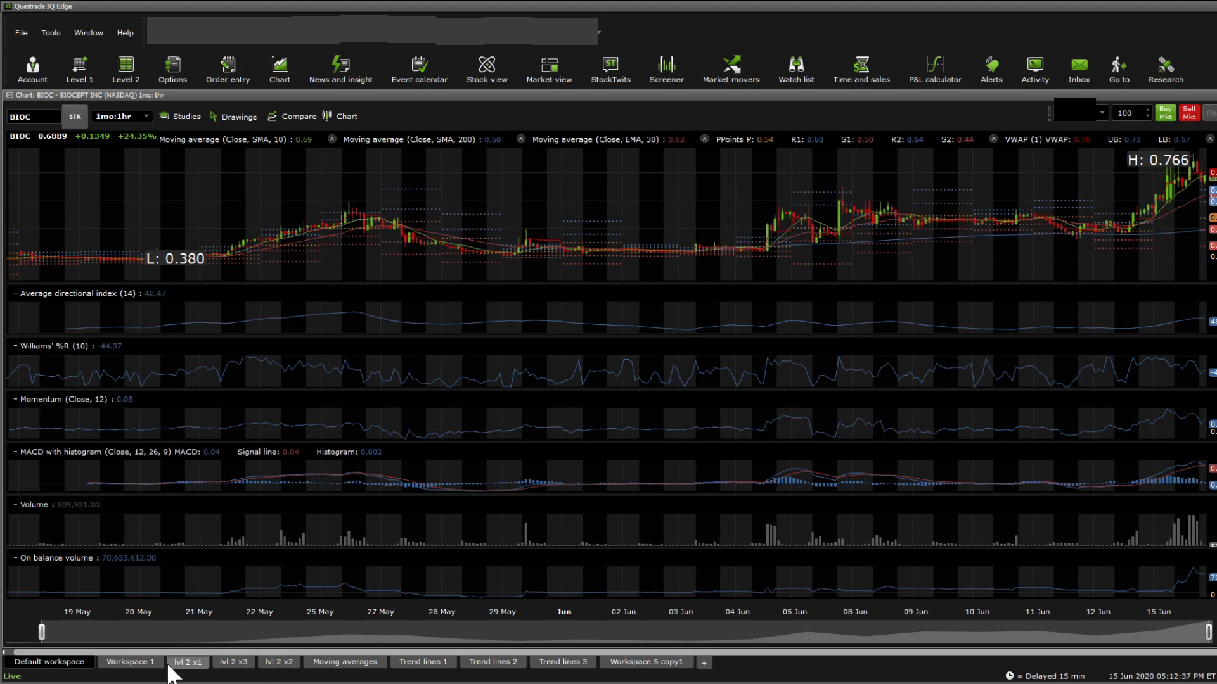
pyautogui.click(562, 679)
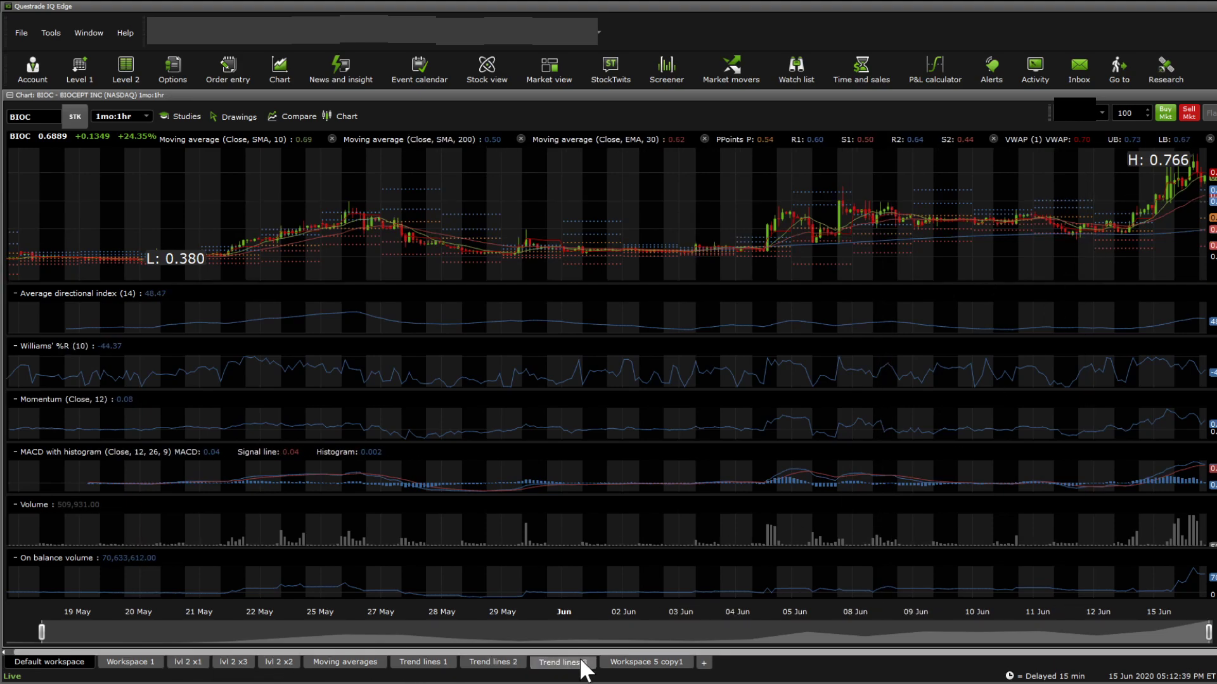
# Step: Load BIOC in Trend lines 3 and draw a rising channel from the March low to June
pyautogui.click(492, 662)
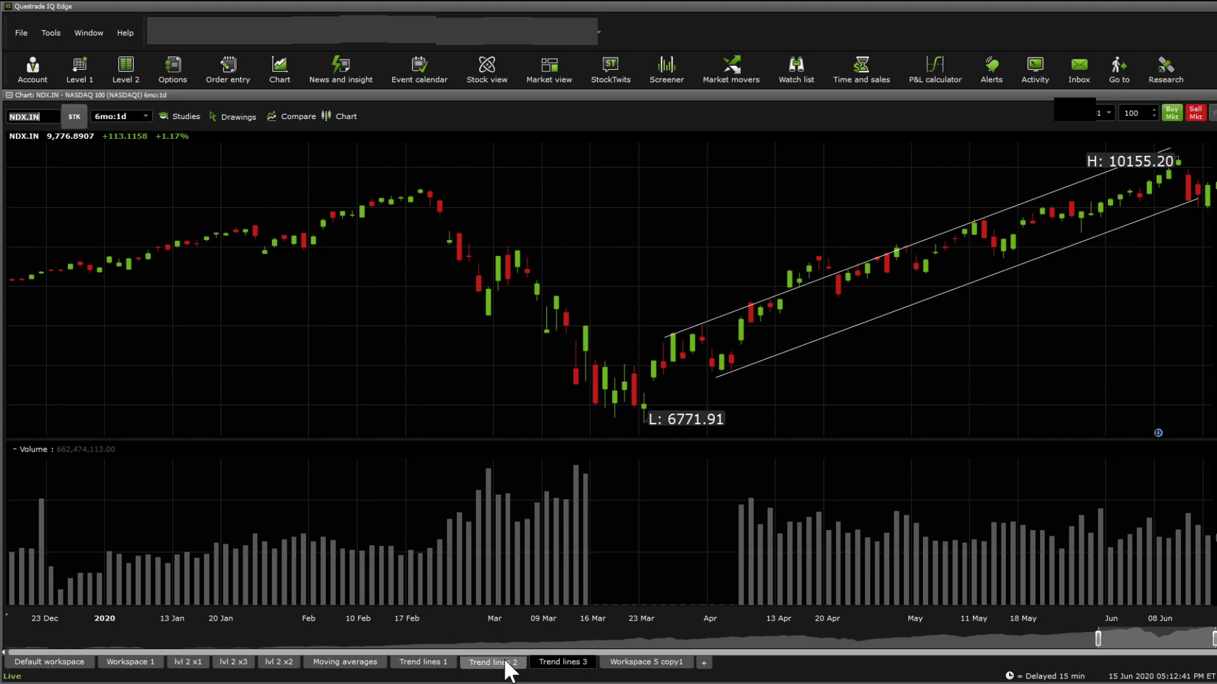
pyautogui.click(562, 662)
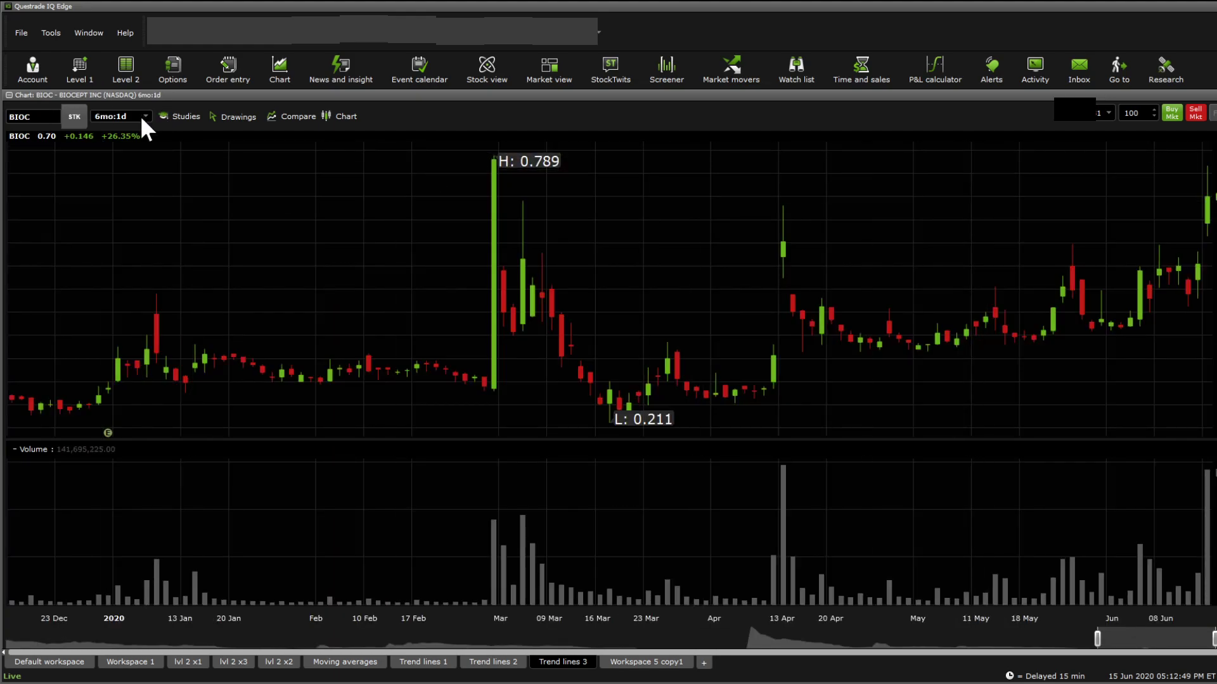
pyautogui.moveTo(191, 129)
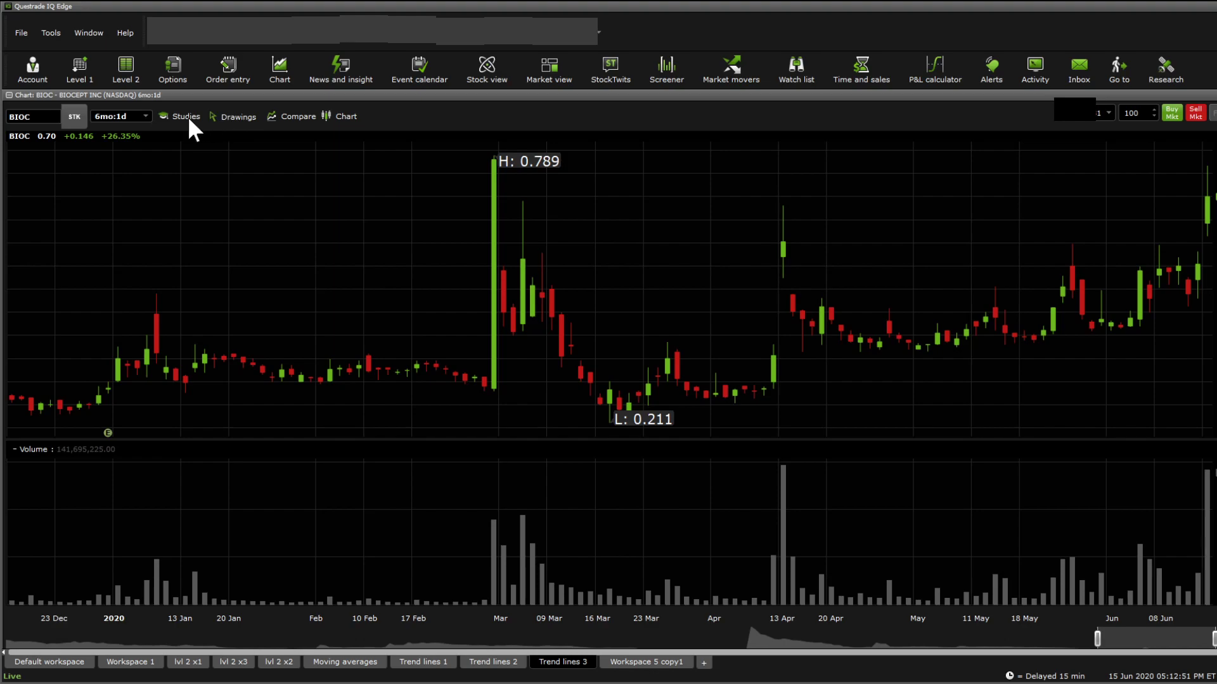
pyautogui.moveTo(276, 277)
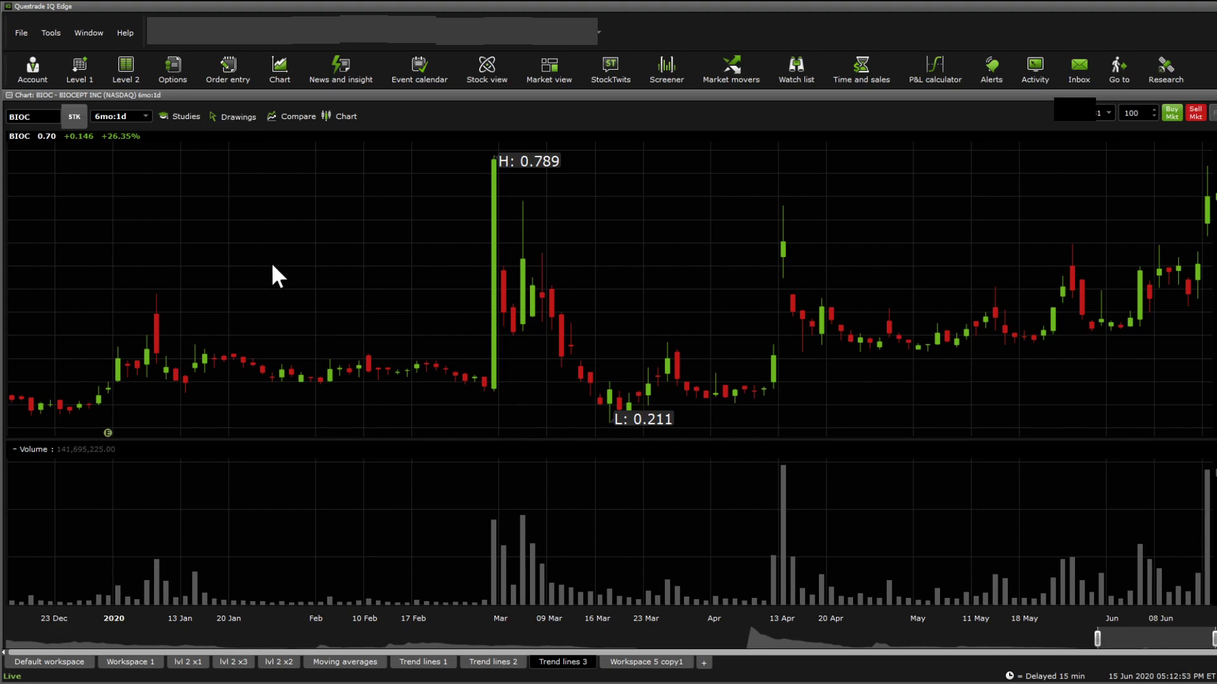
pyautogui.moveTo(621, 419); pyautogui.dragTo(1148, 345)
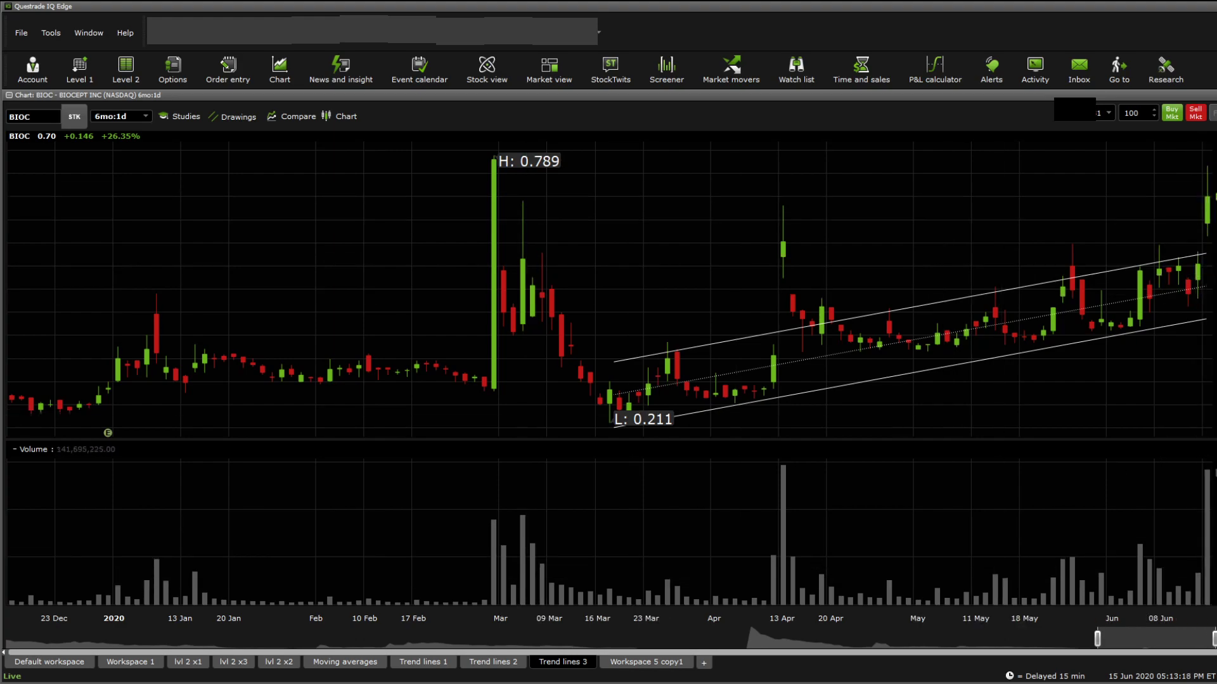
pyautogui.moveTo(897, 274)
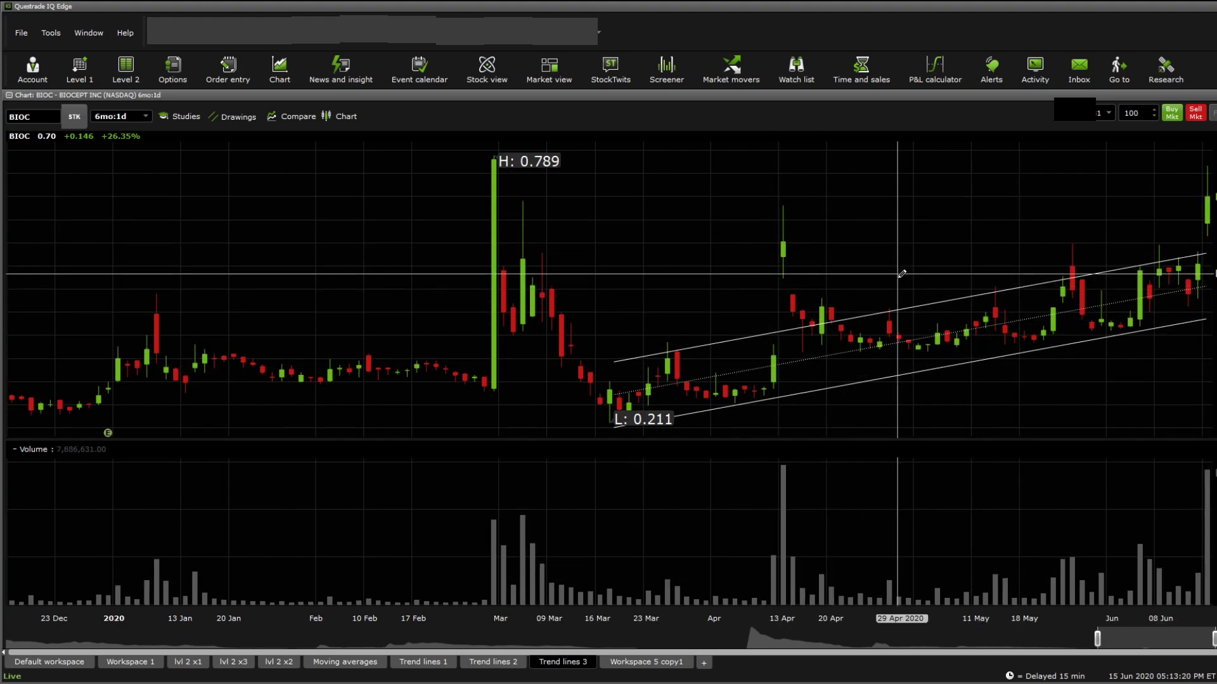
pyautogui.moveTo(792, 390)
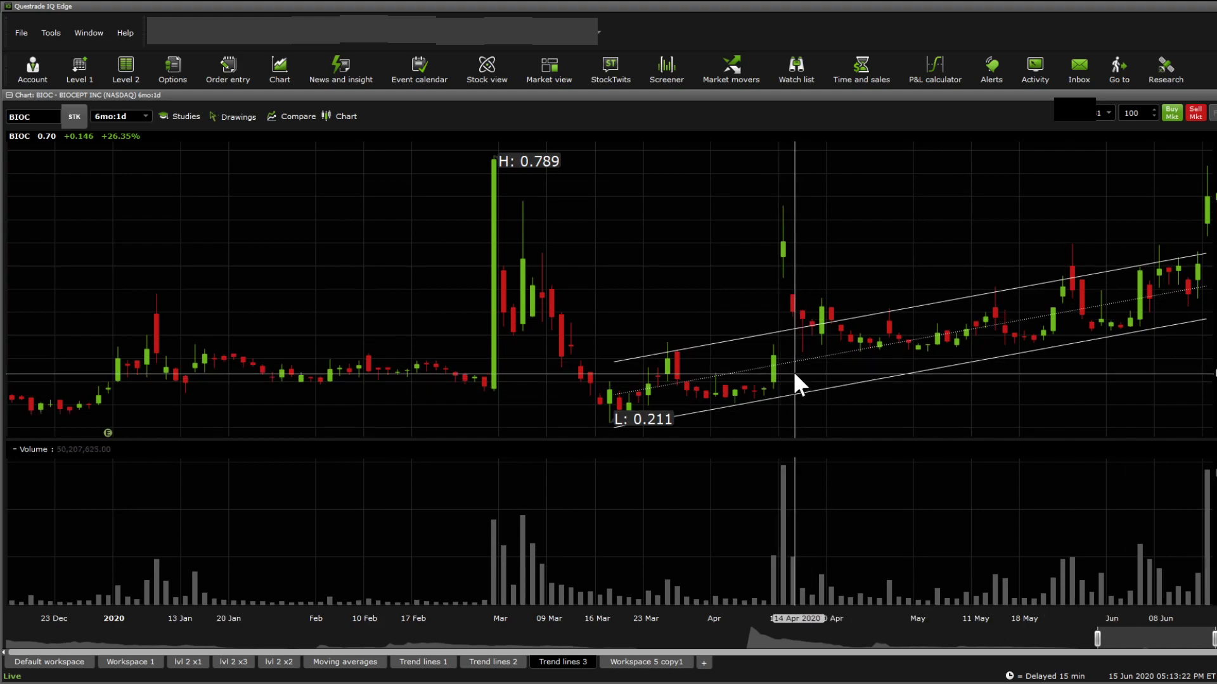
pyautogui.click(422, 662)
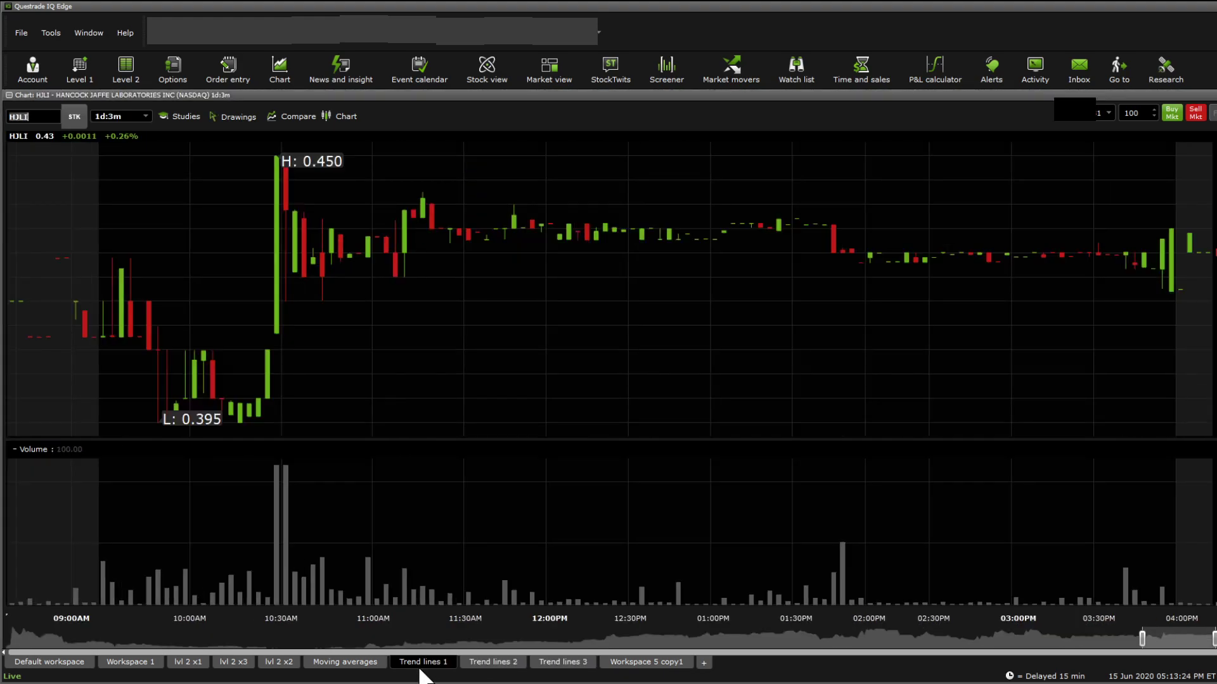
# Step: In Moving averages, view BIOC at 3mo:1d, then switch to 1mo:1hr
pyautogui.click(345, 662)
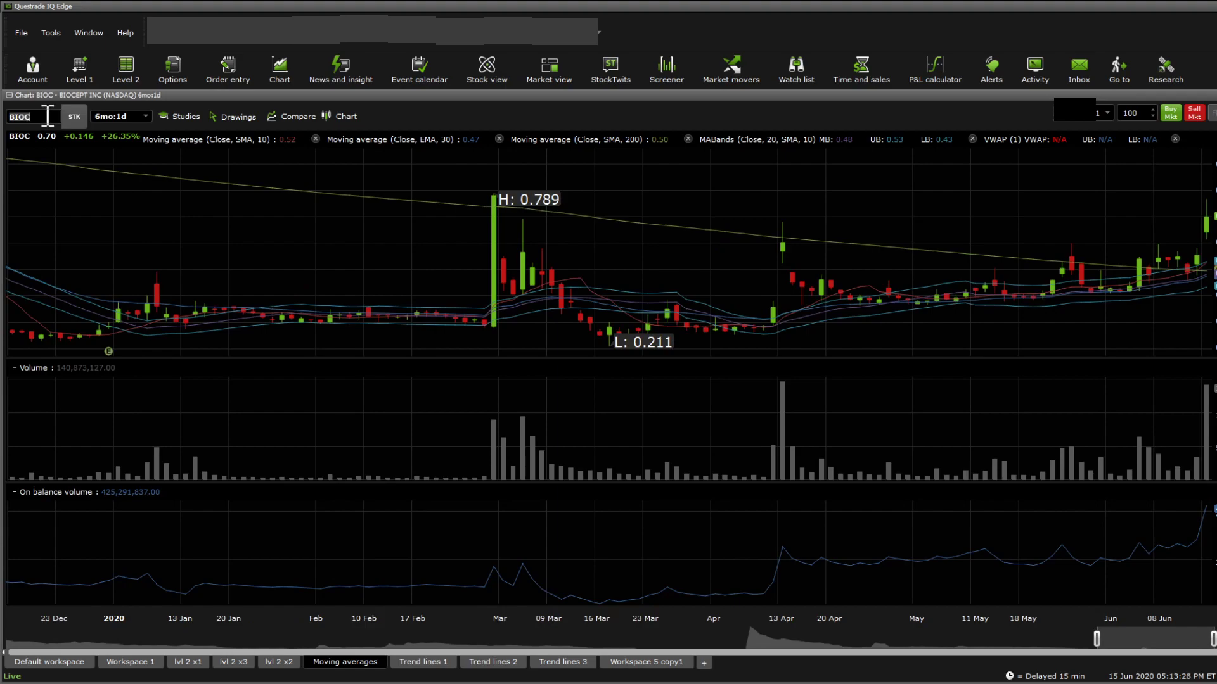
pyautogui.moveTo(863, 299)
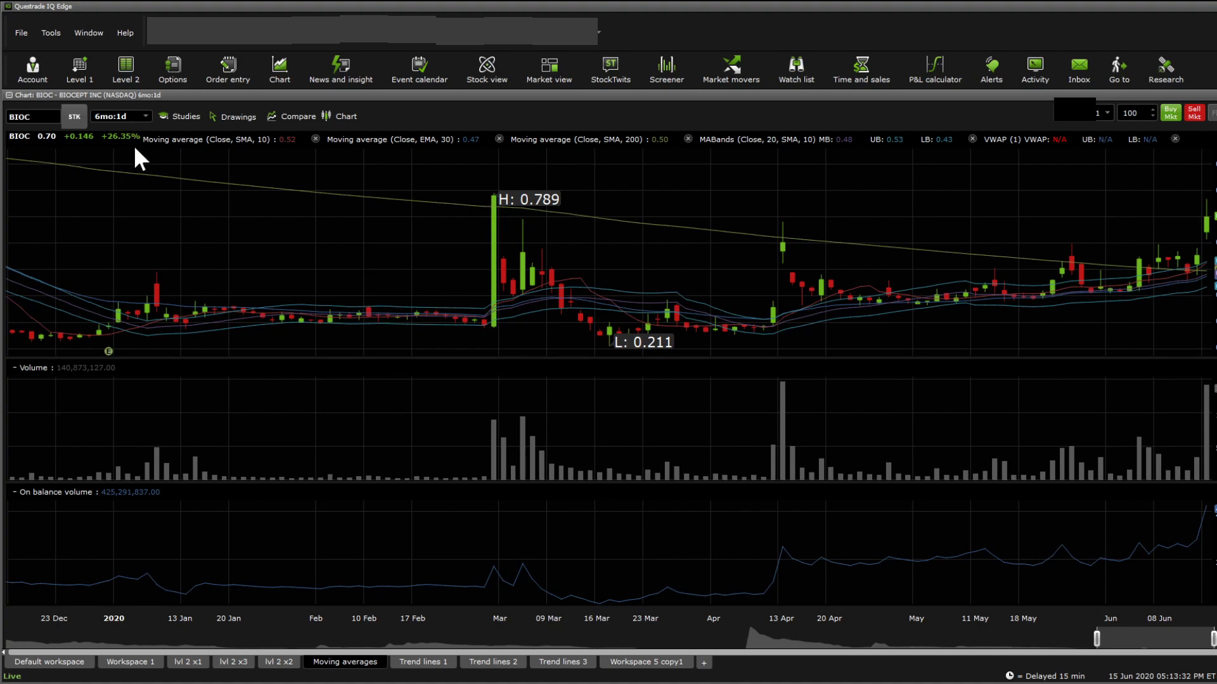
pyautogui.click(146, 116)
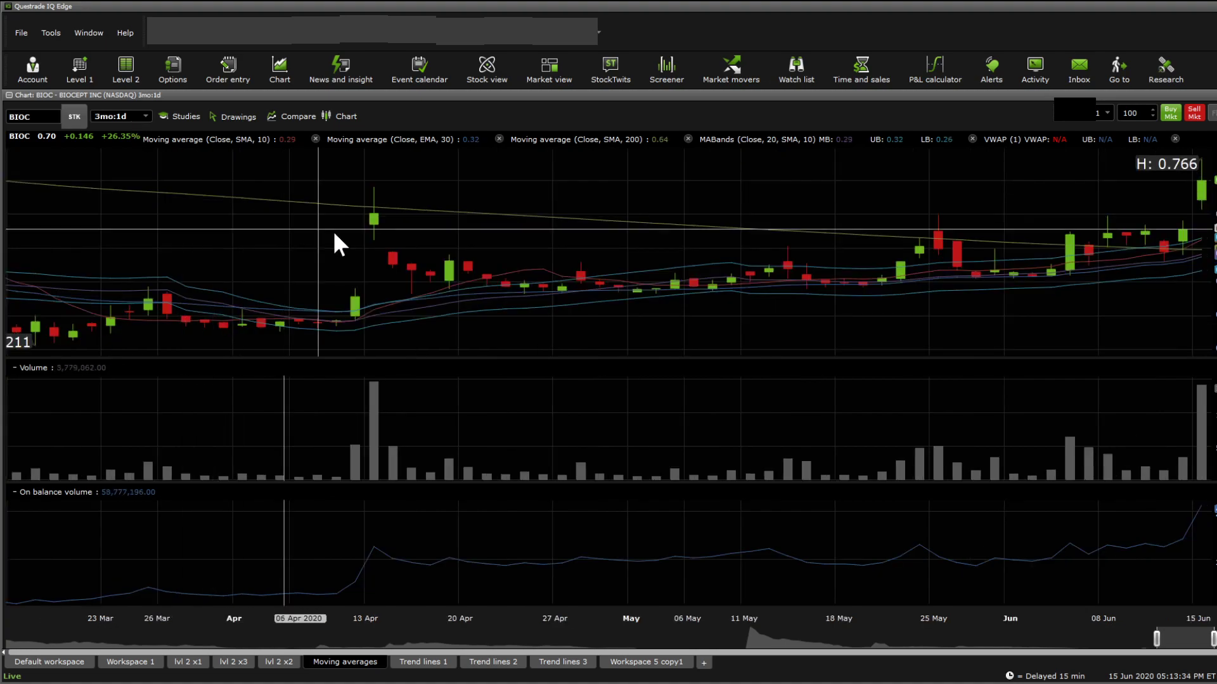
pyautogui.moveTo(965, 294)
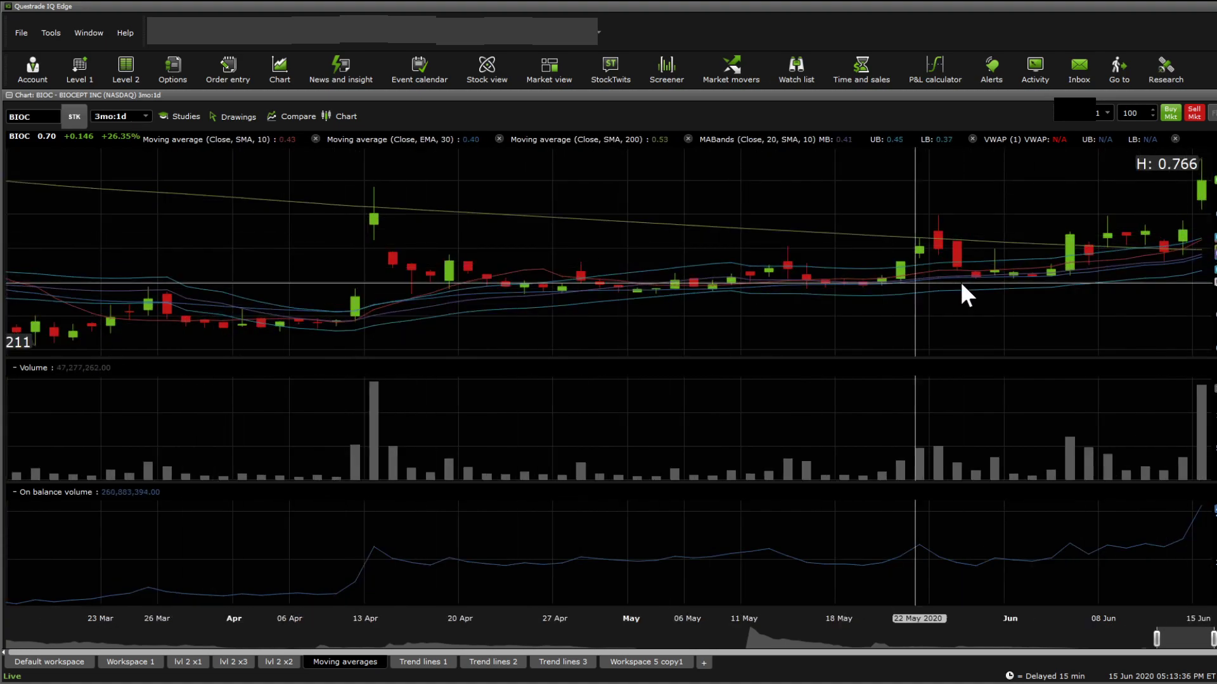
pyautogui.moveTo(1023, 194)
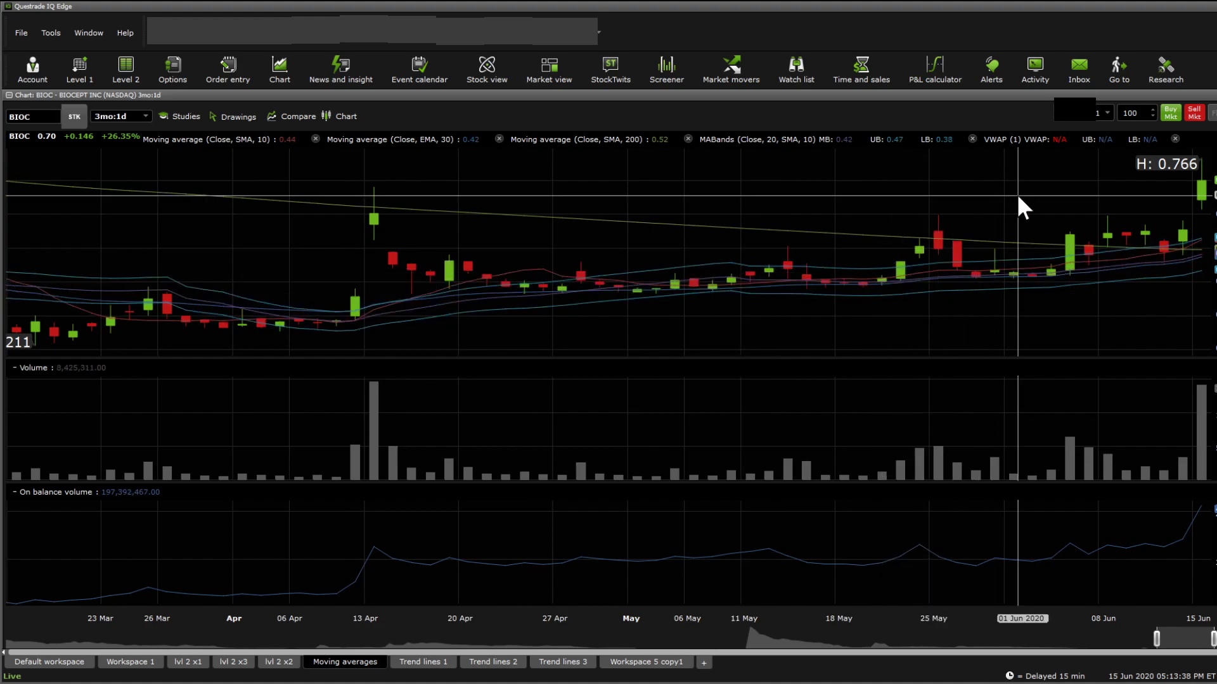
pyautogui.moveTo(1163, 310)
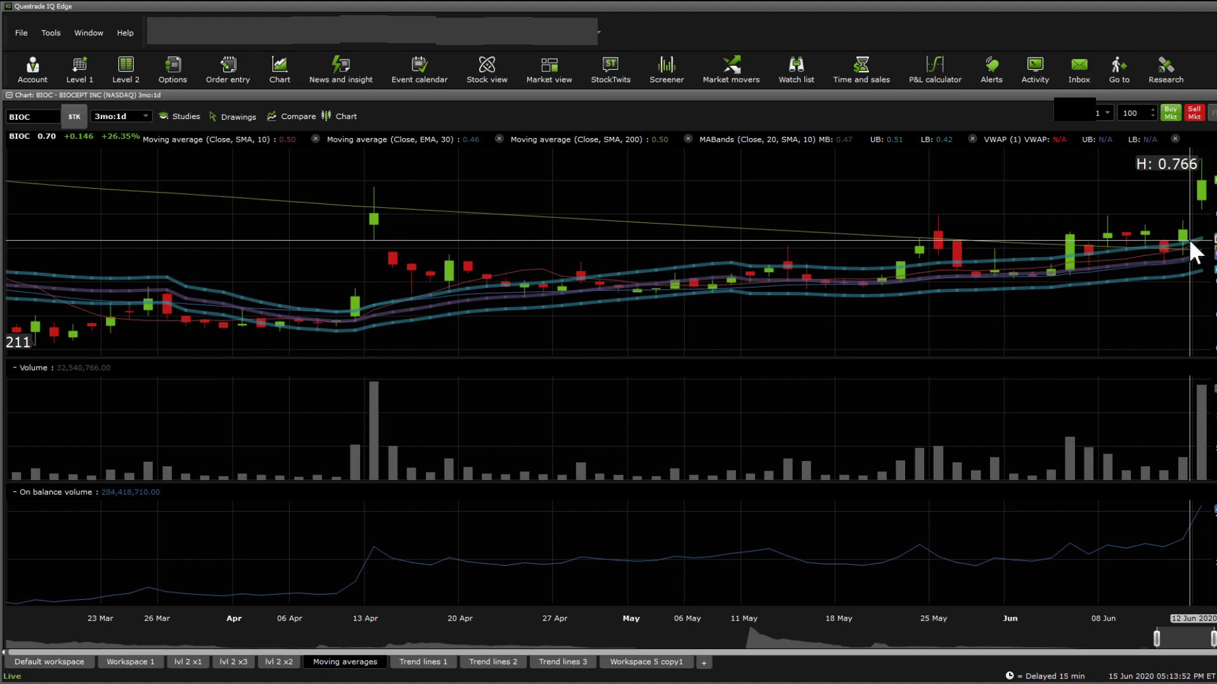
pyautogui.moveTo(384, 228)
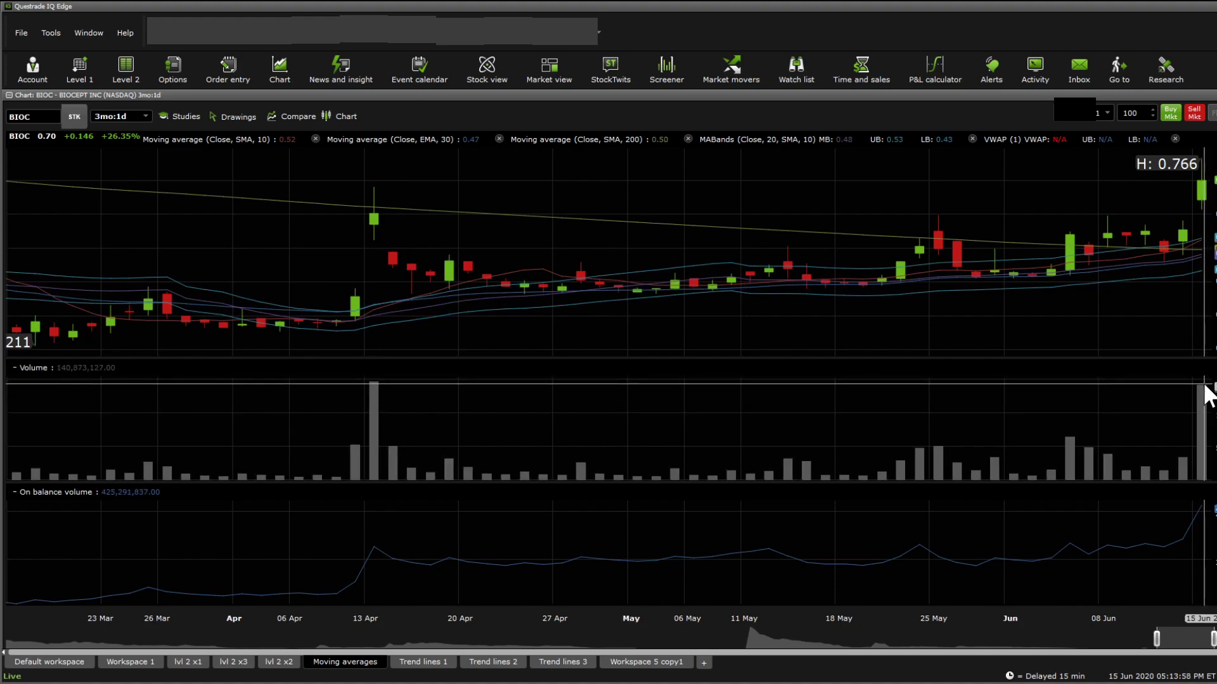
pyautogui.moveTo(380, 196)
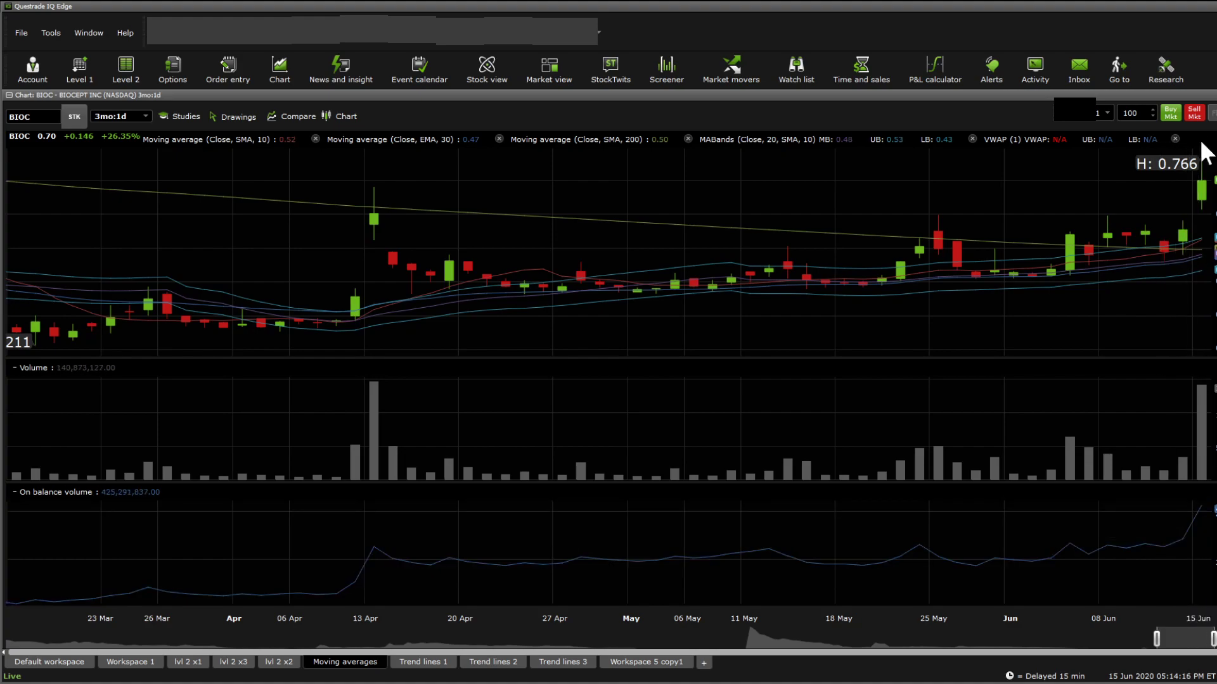
pyautogui.moveTo(205, 202)
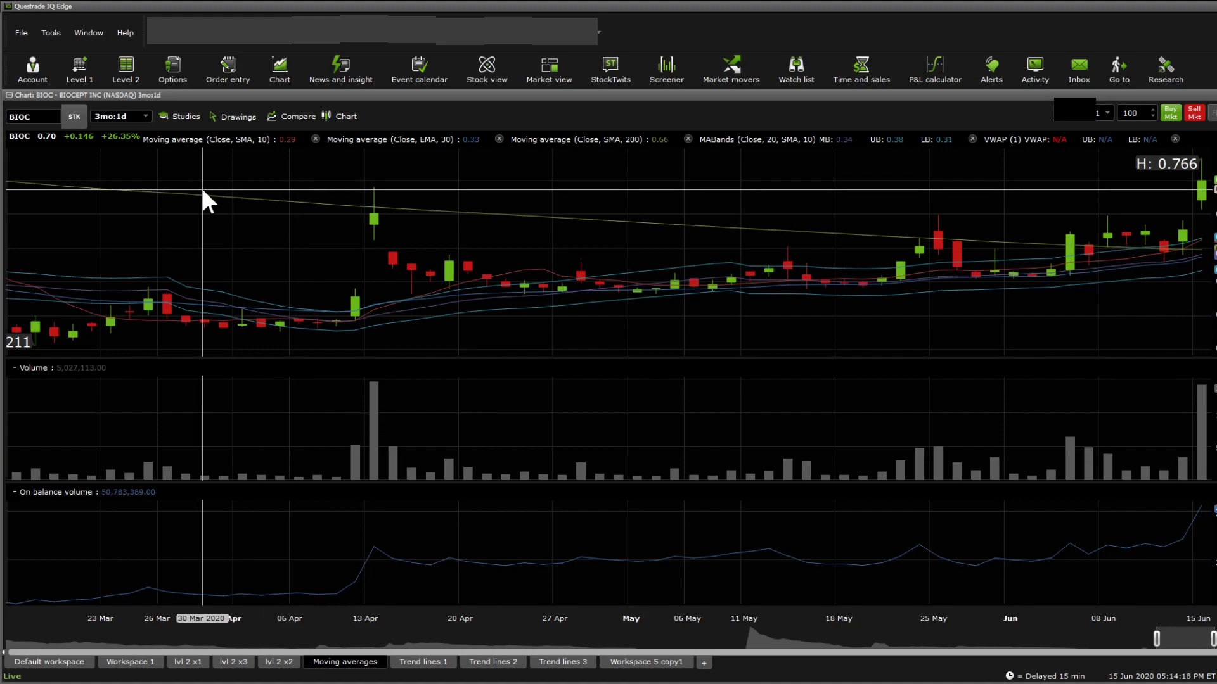
pyautogui.moveTo(449, 595)
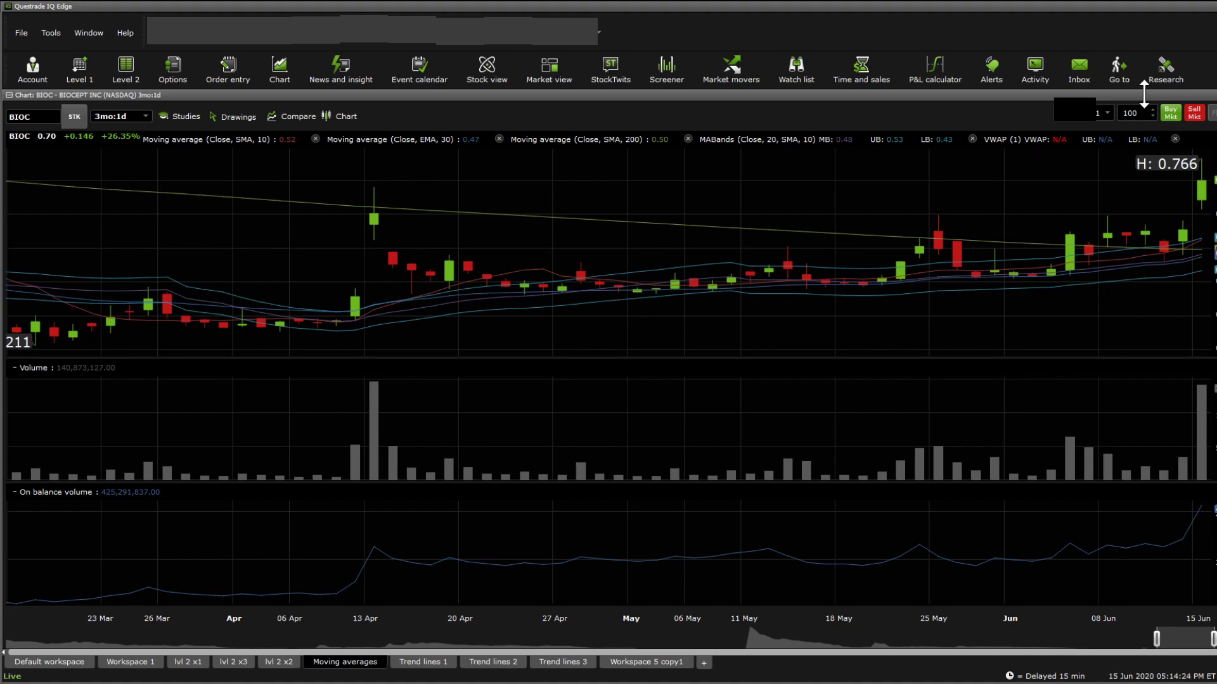
pyautogui.moveTo(1161, 248)
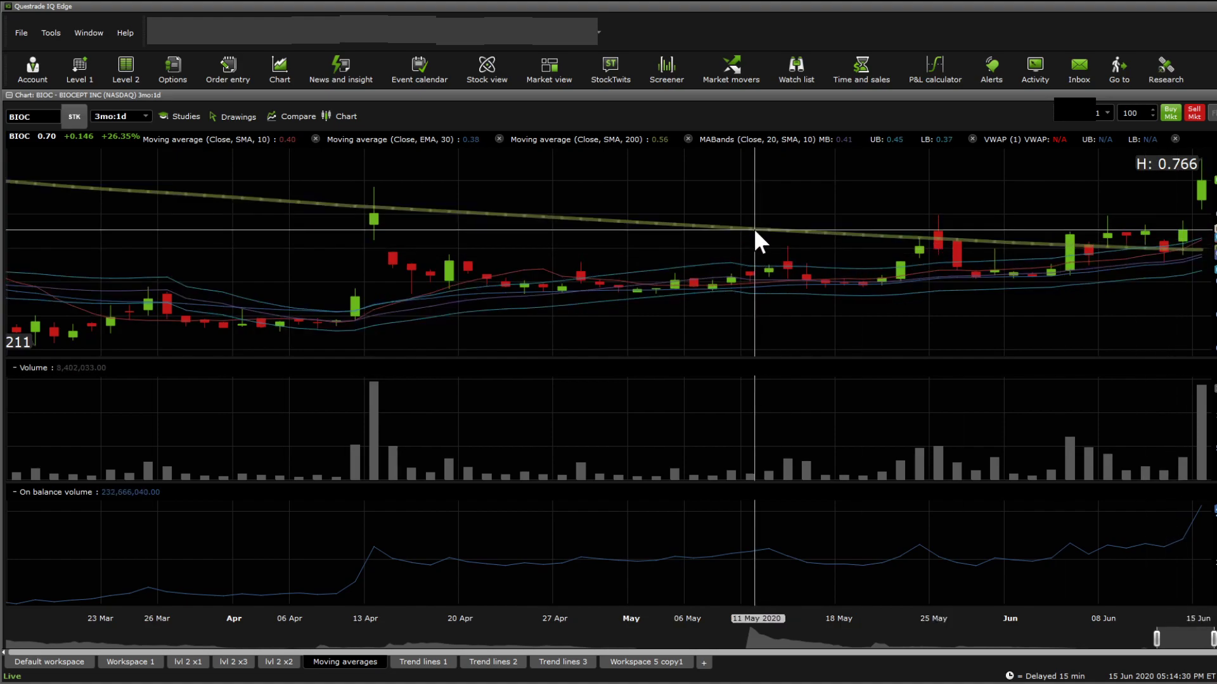
pyautogui.moveTo(1145, 266)
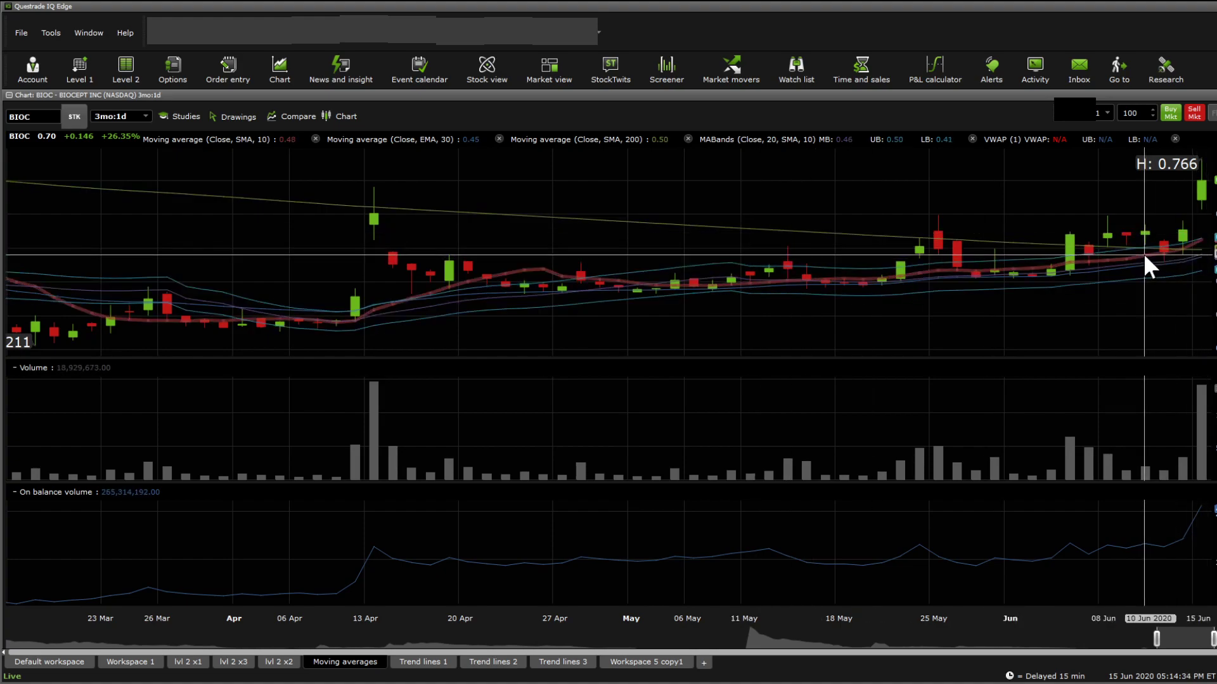
pyautogui.moveTo(1152, 263)
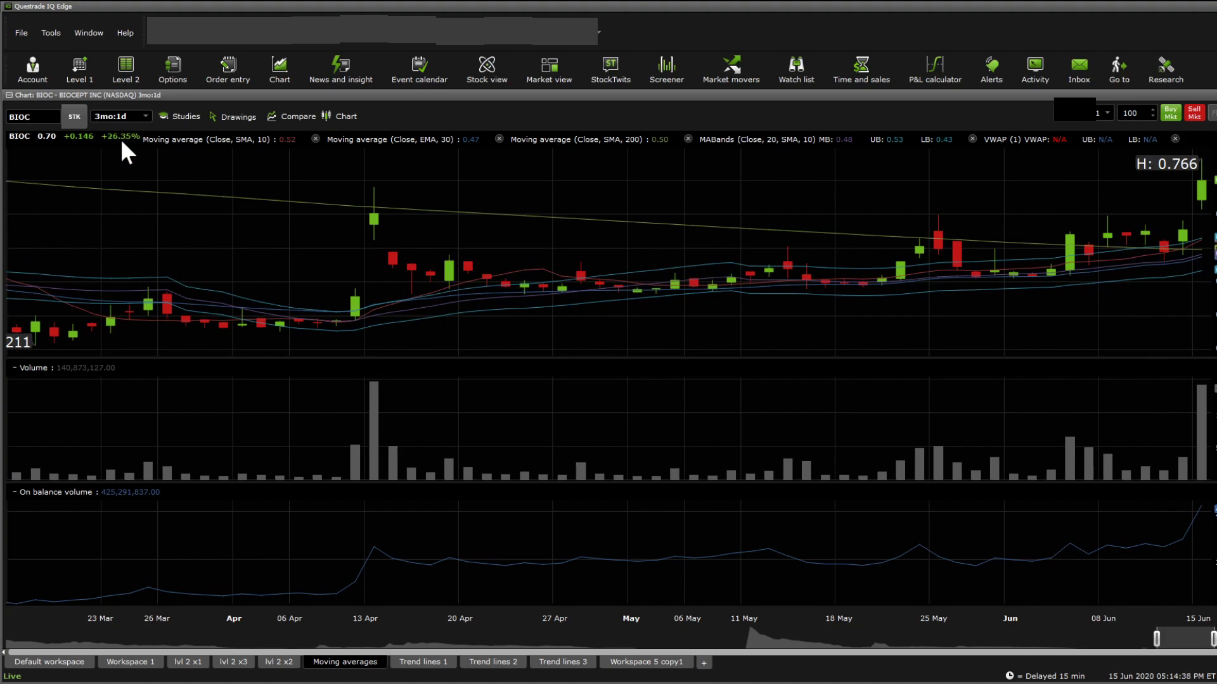
pyautogui.moveTo(139, 167)
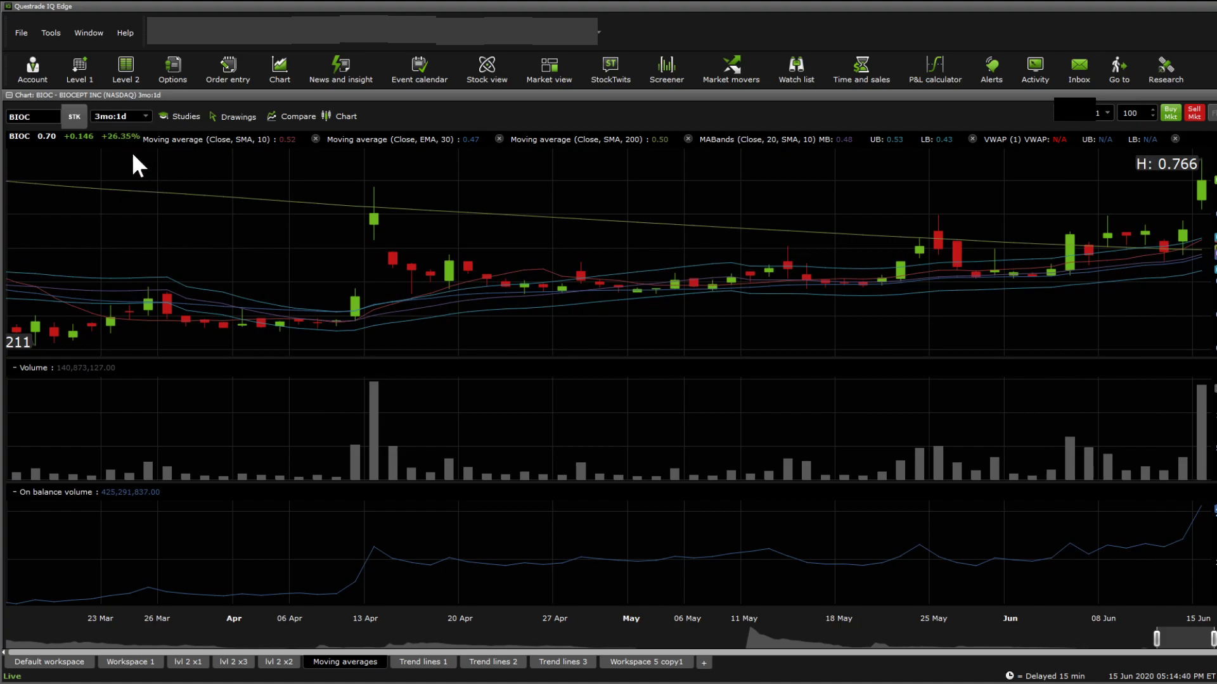
pyautogui.moveTo(179, 244)
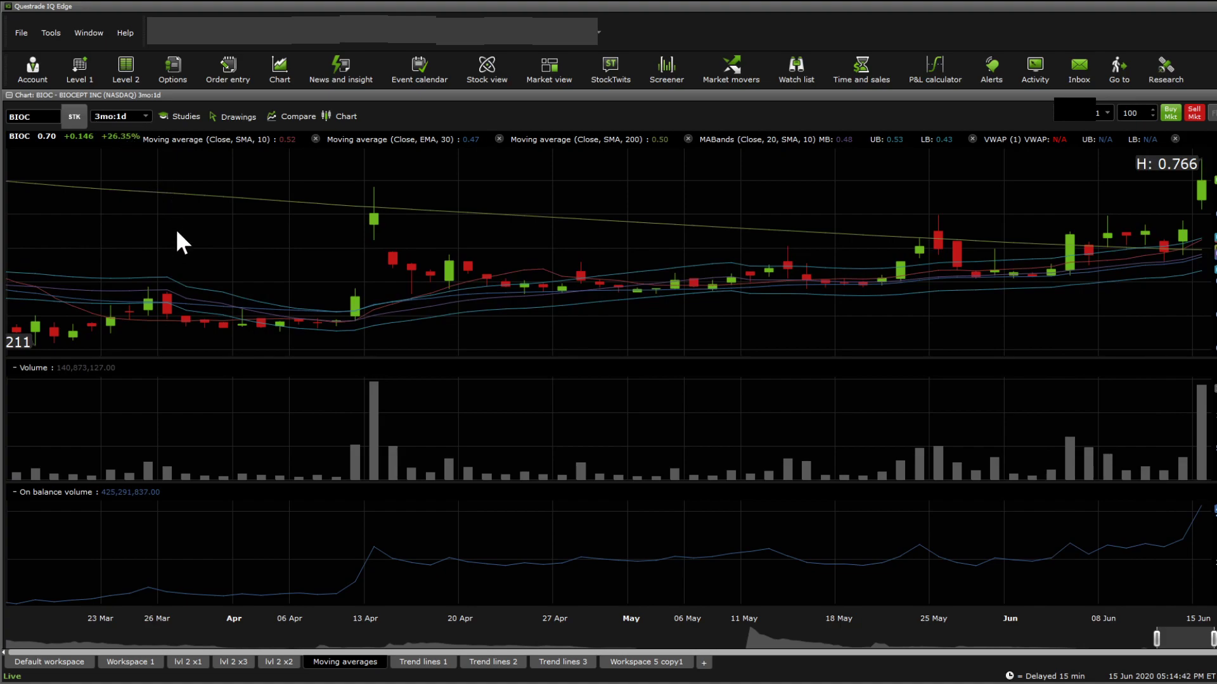
pyautogui.click(144, 116)
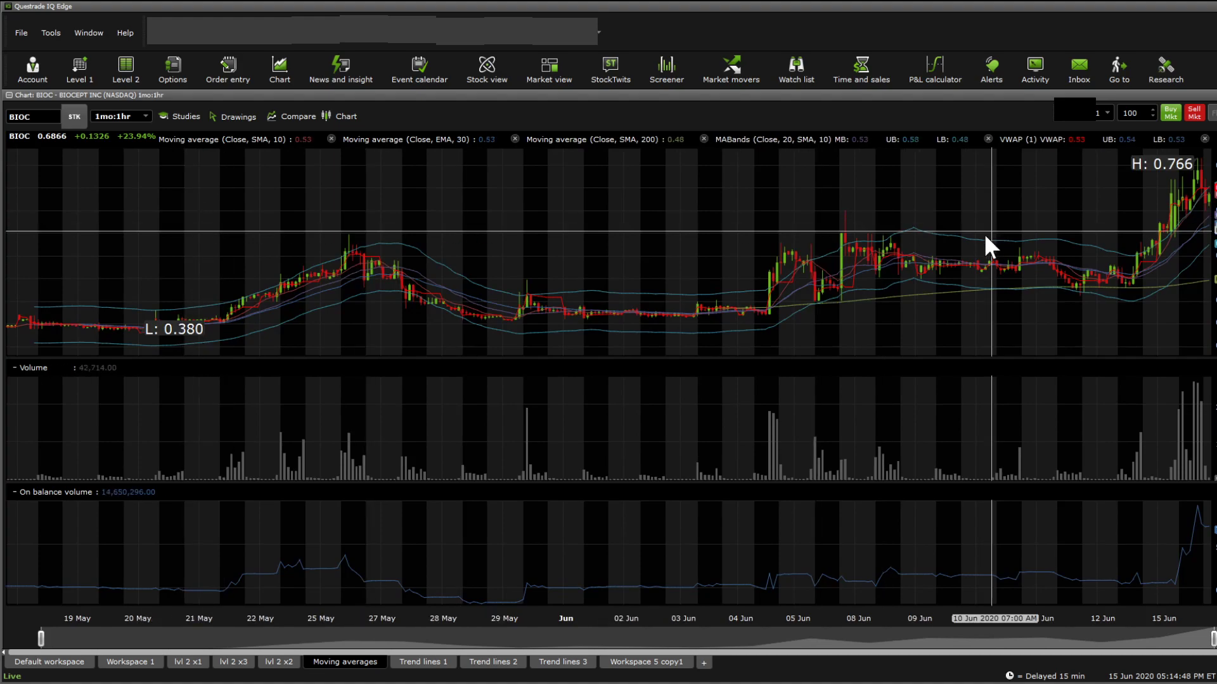
pyautogui.moveTo(1067, 285)
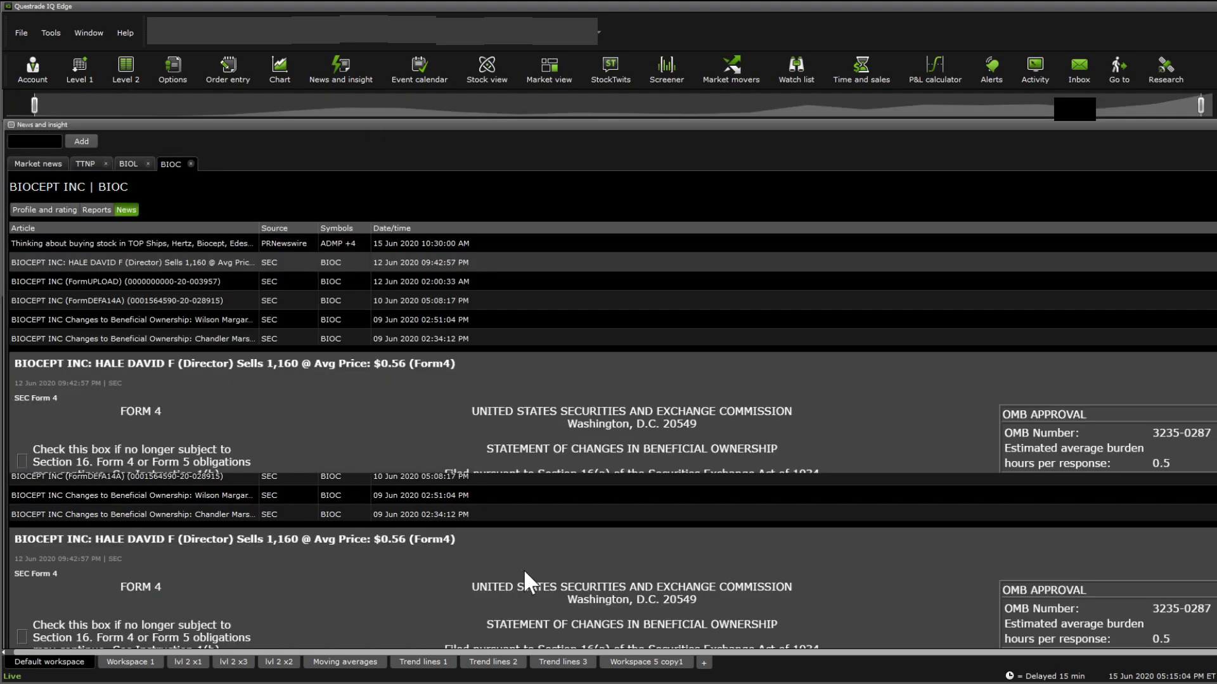
# Step: Scroll through BIOC's Form 4 Table I, selecting the 867 shares held after the sales
pyautogui.scroll(-3)
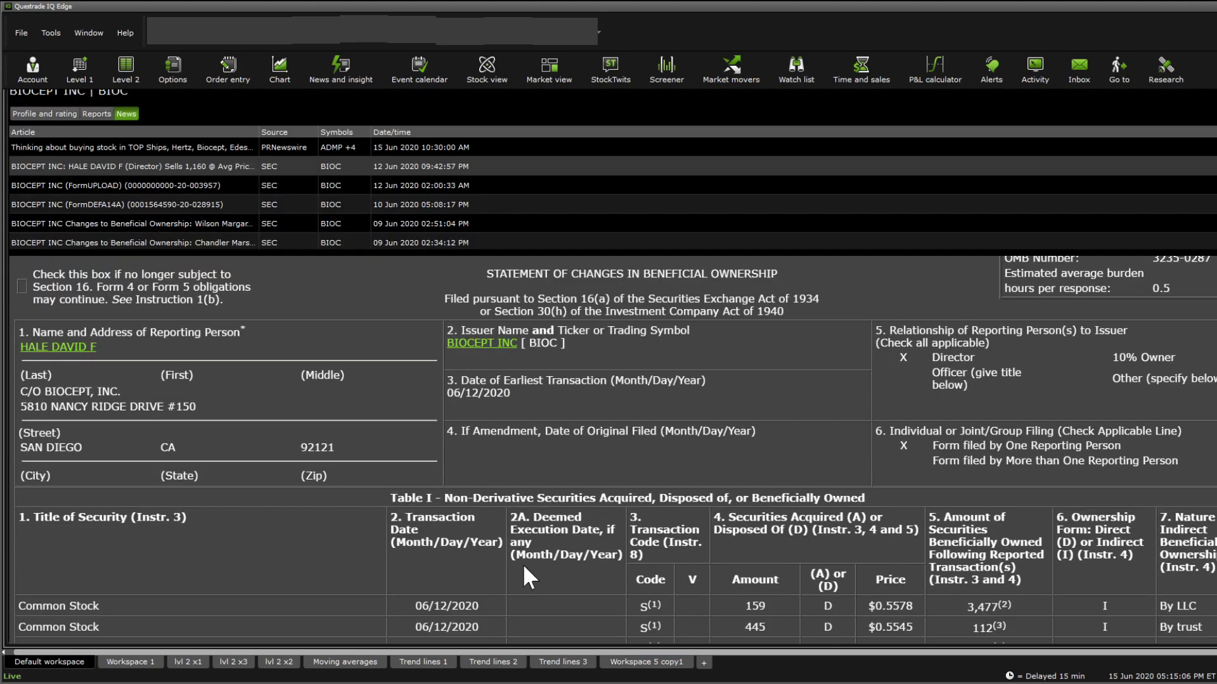
pyautogui.scroll(-3)
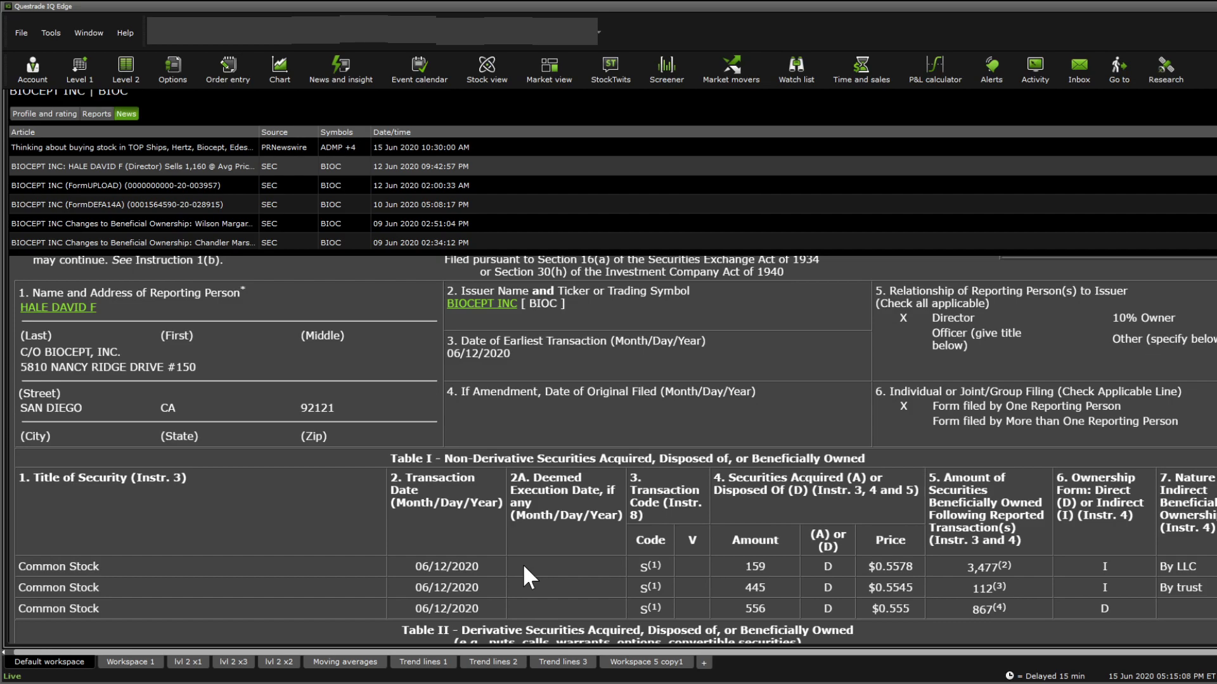
pyautogui.moveTo(1216, 604)
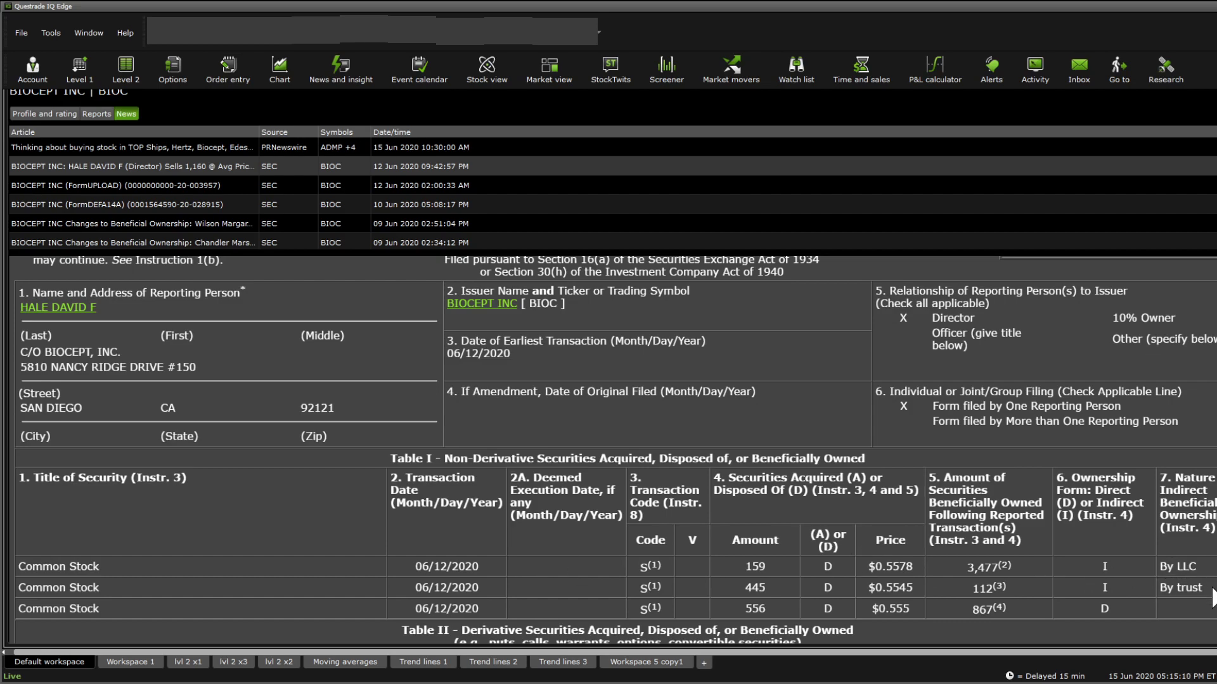
pyautogui.moveTo(996, 604)
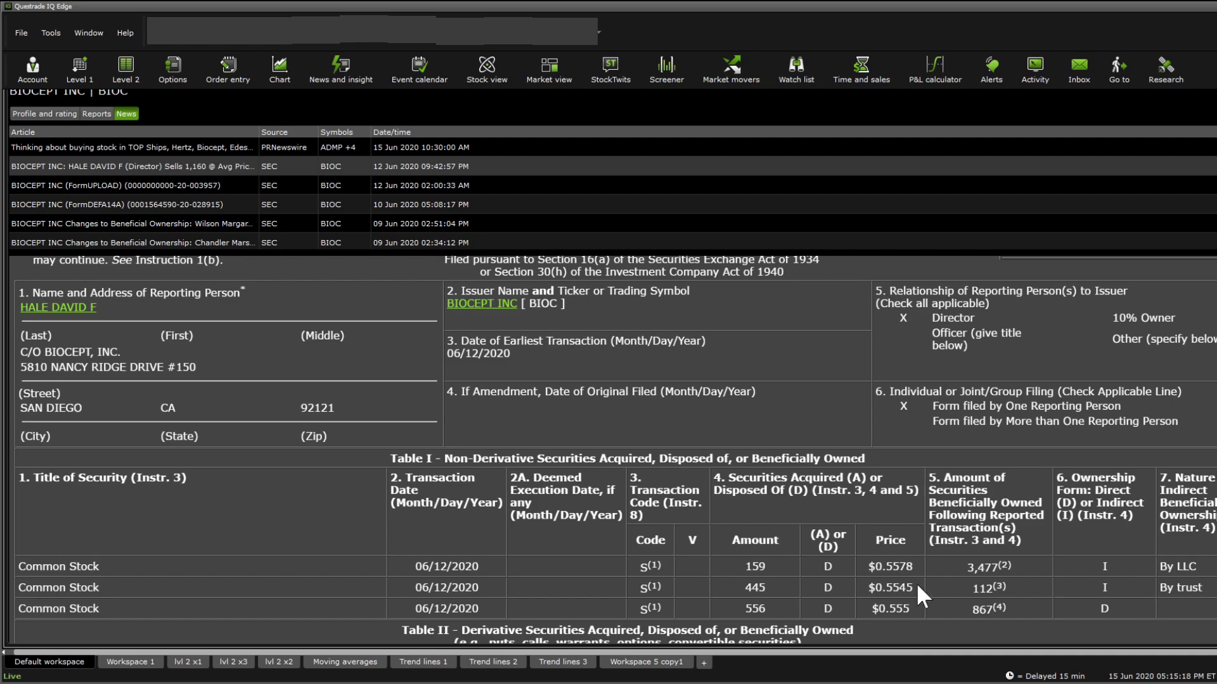
pyautogui.moveTo(917, 538)
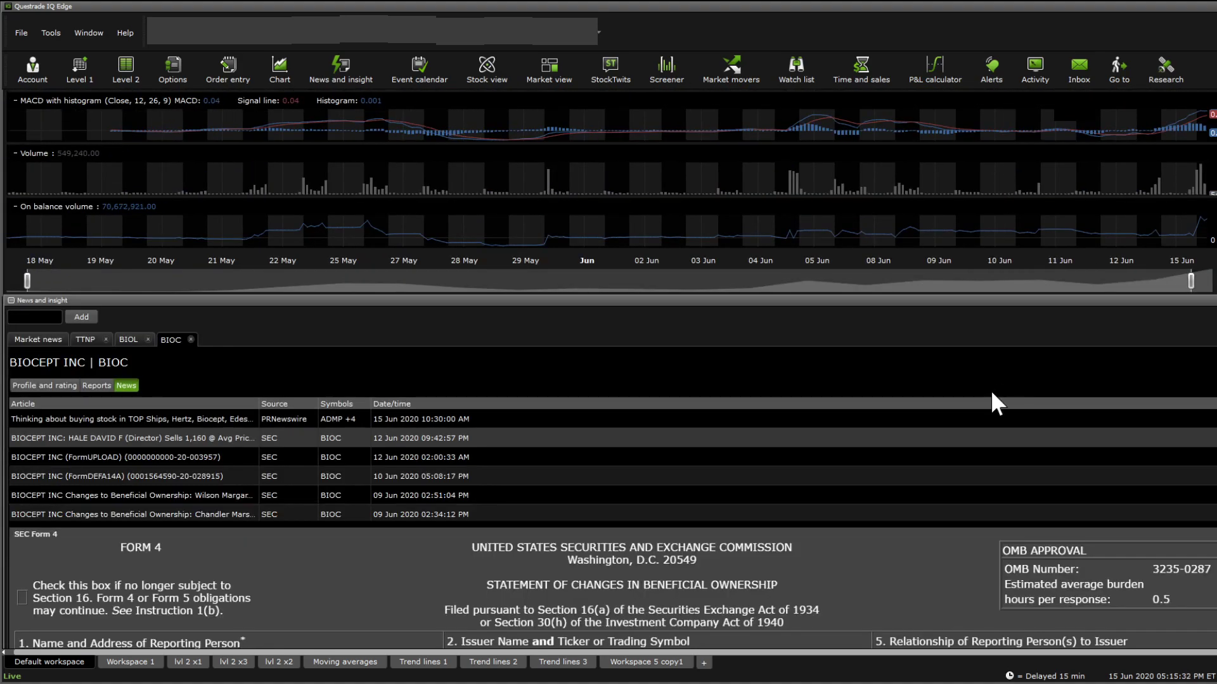
pyautogui.scroll(-3)
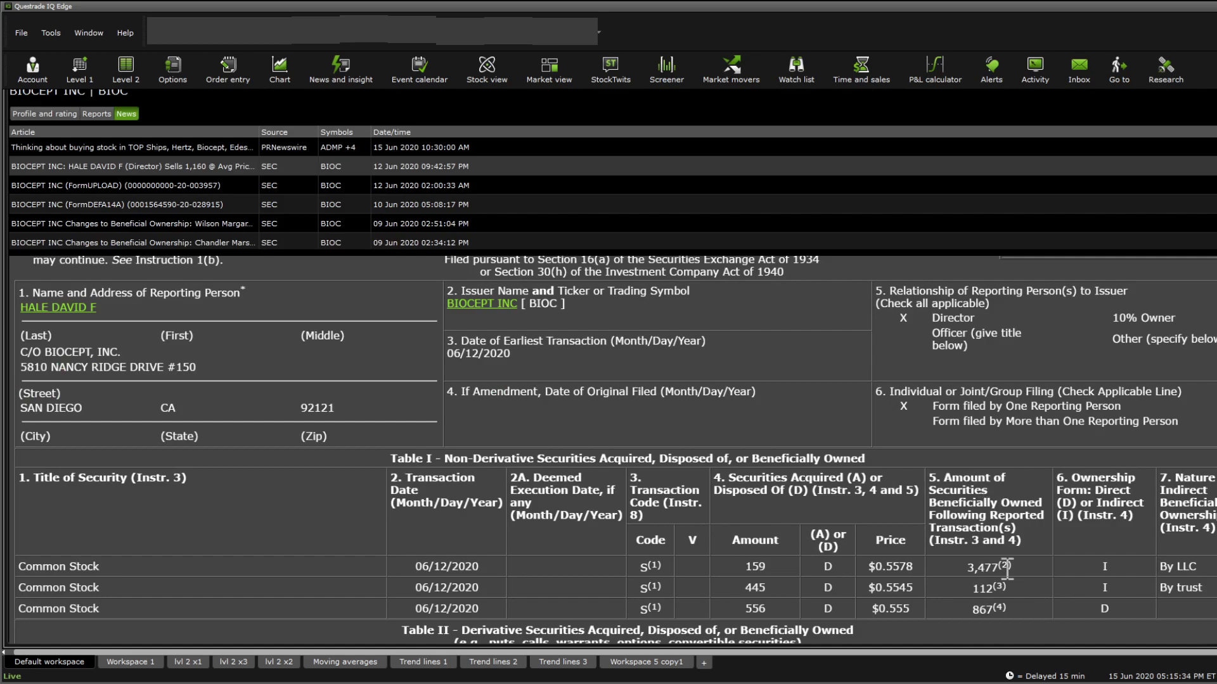
pyautogui.moveTo(971, 609)
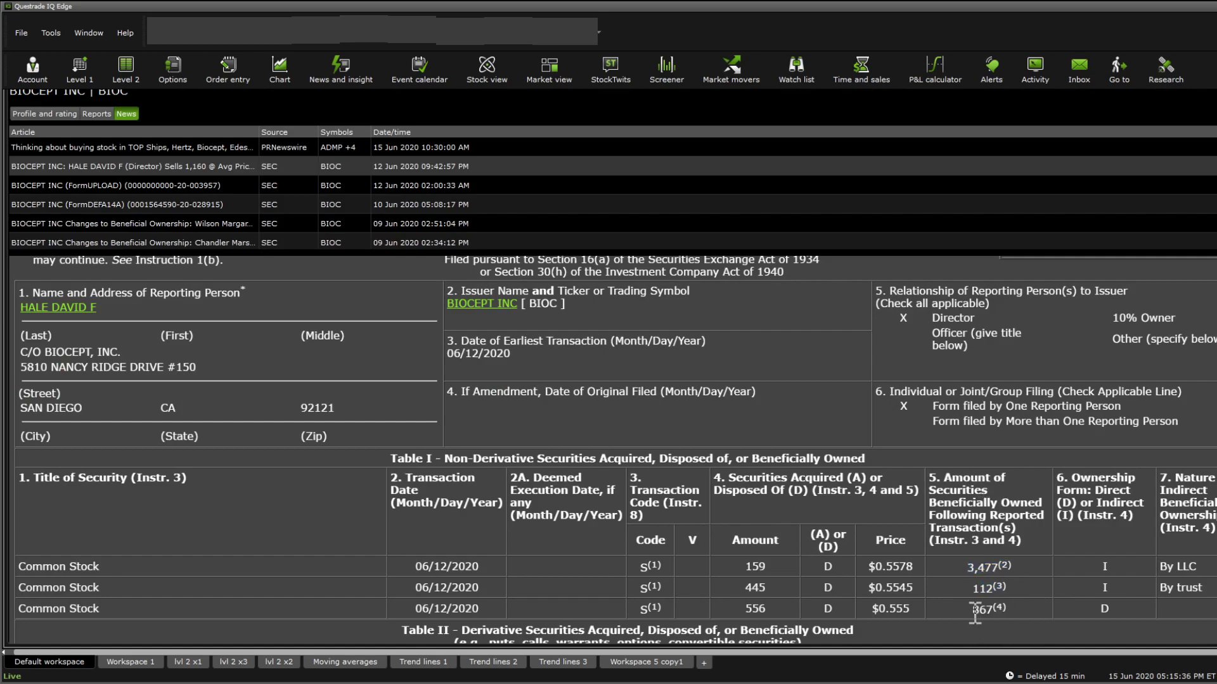
pyautogui.doubleClick(983, 609)
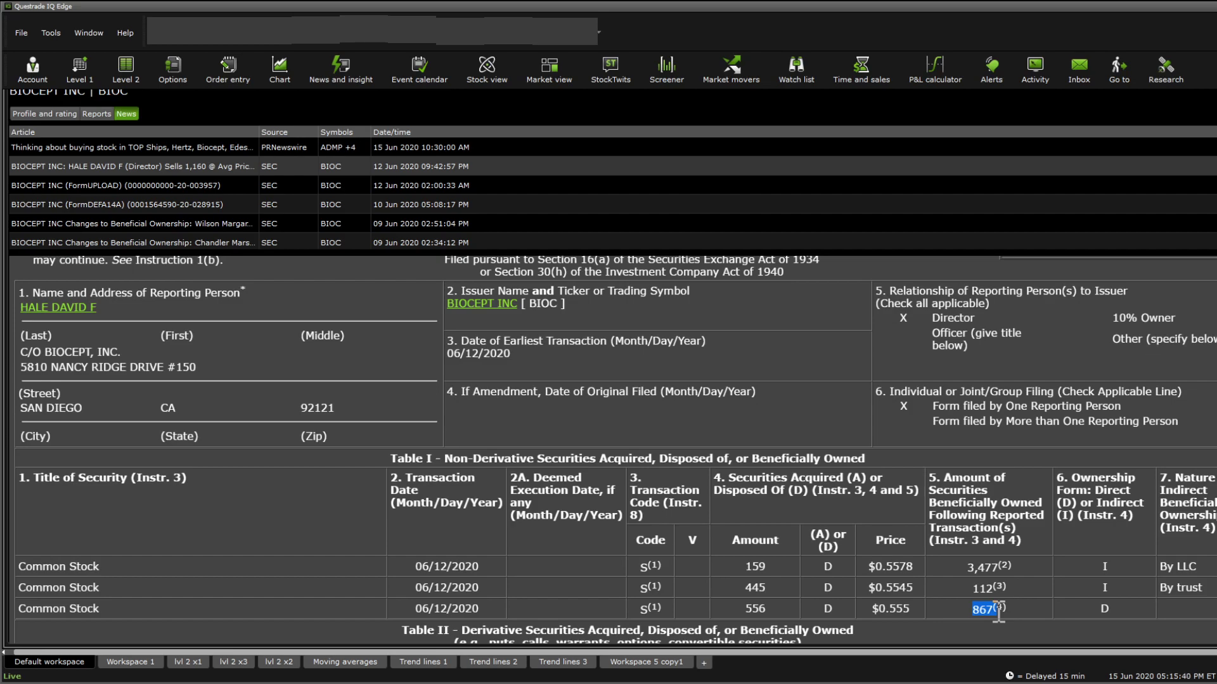
pyautogui.scroll(-3)
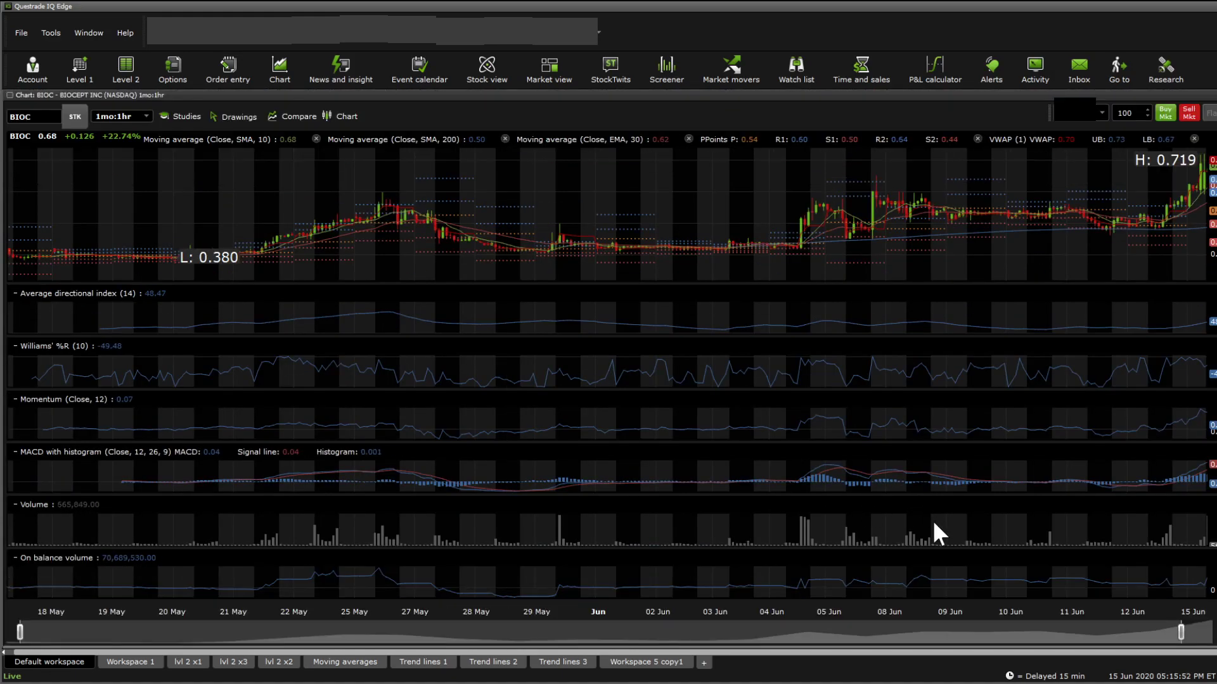
pyautogui.click(341, 69)
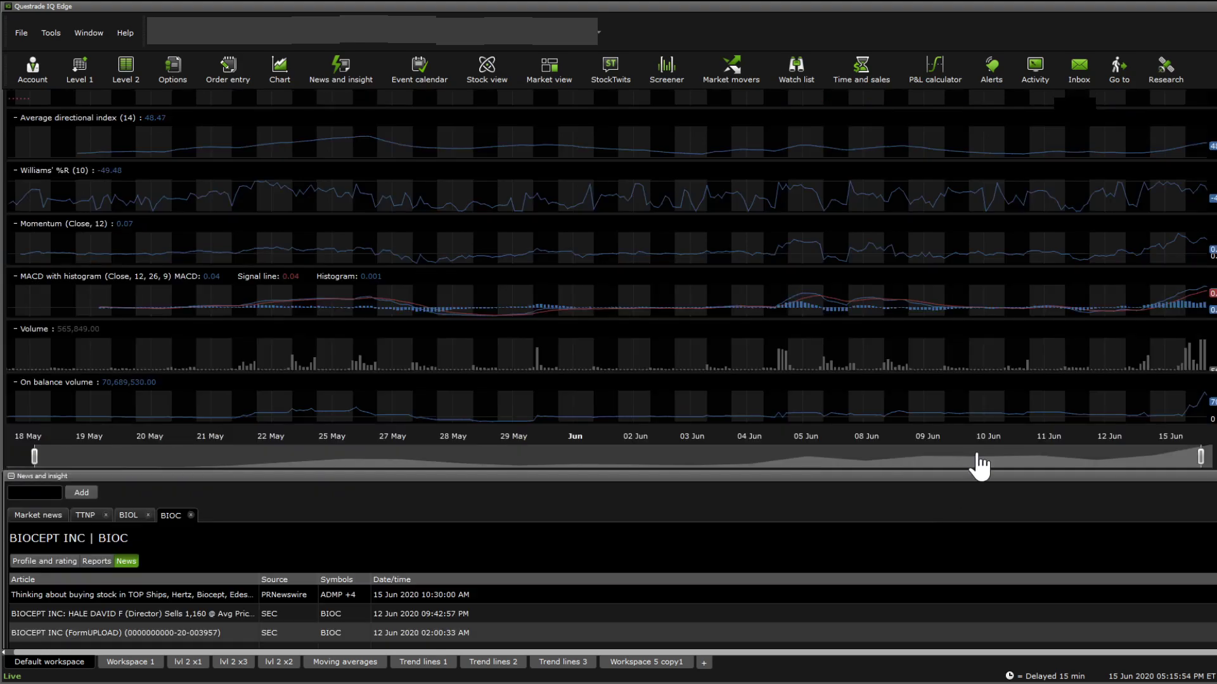